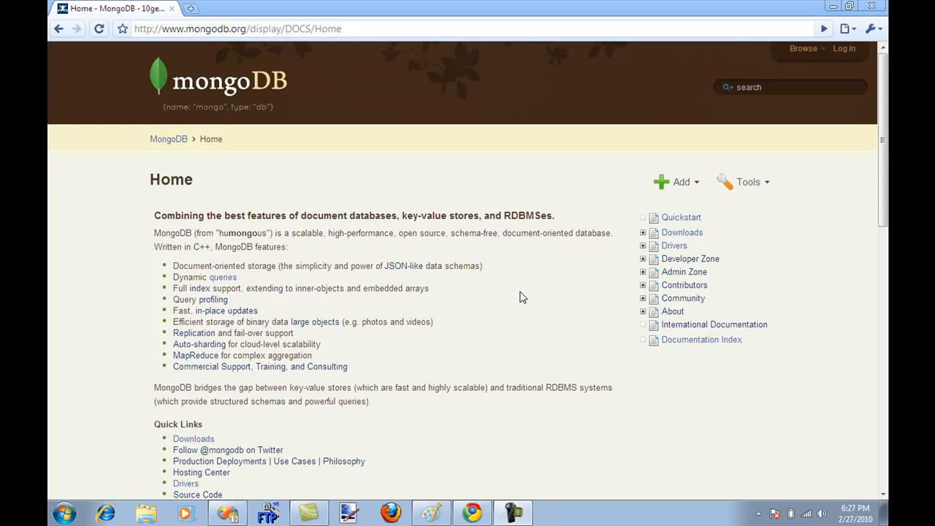
{"action": "mouse_move", "coordinate": [658, 231]}
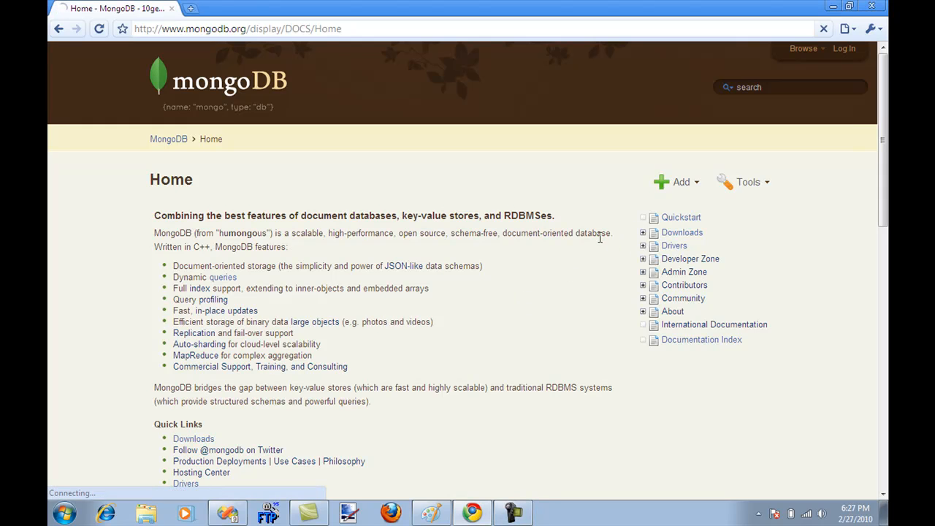
{"action": "mouse_move", "coordinate": [573, 276]}
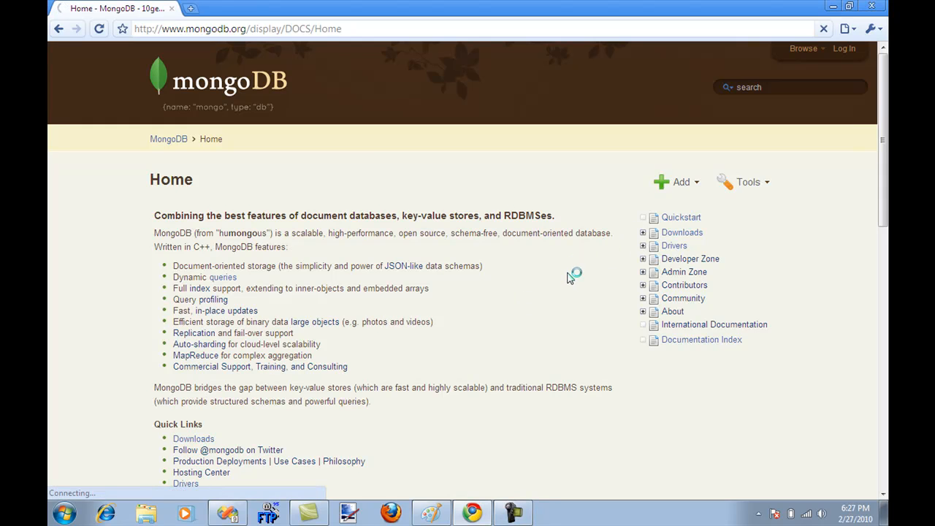
View the Drivers page and scroll through the list of supported language drivers.
{"action": "left_click", "coordinate": [674, 245]}
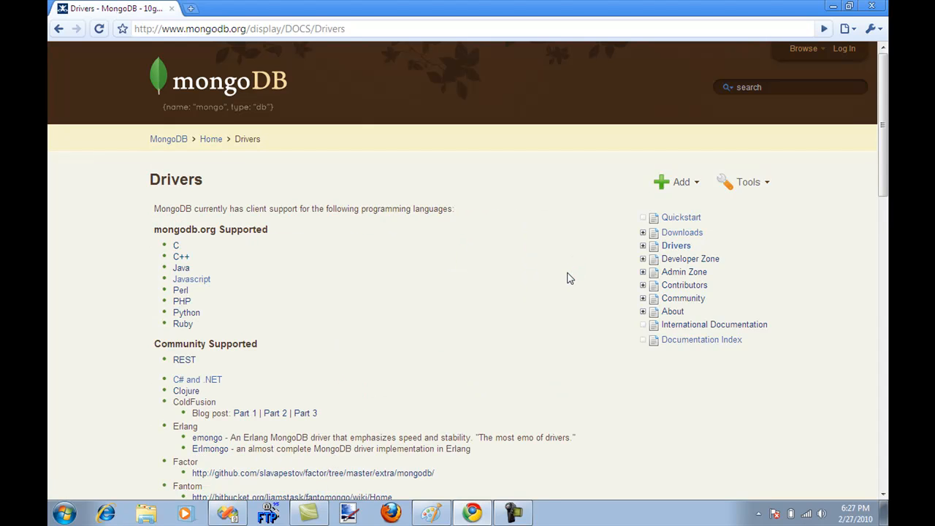
{"action": "mouse_move", "coordinate": [554, 278]}
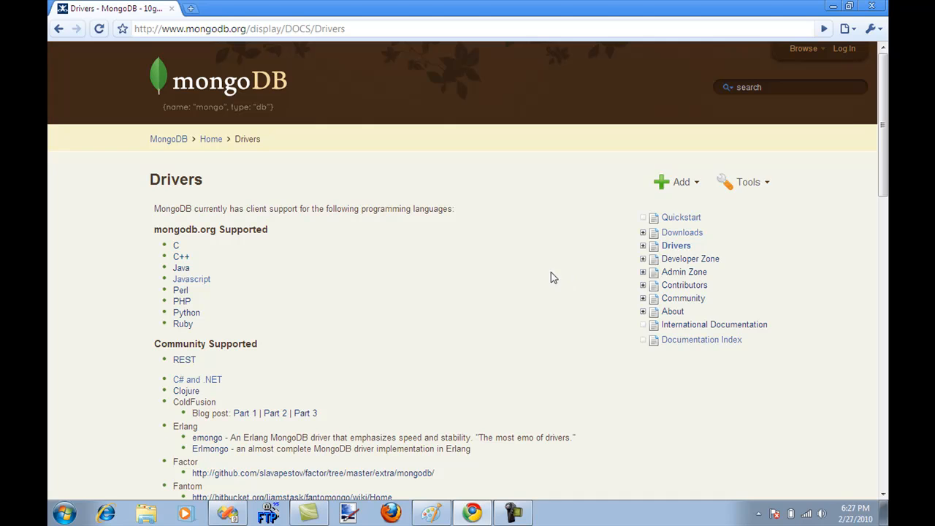
{"action": "mouse_move", "coordinate": [532, 273]}
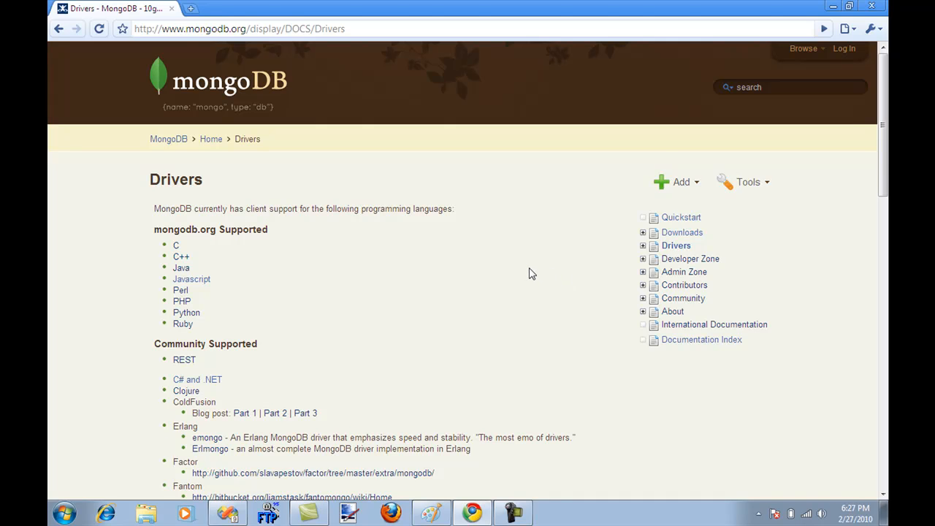
{"action": "scroll", "scroll_direction": "down", "scroll_amount": 3}
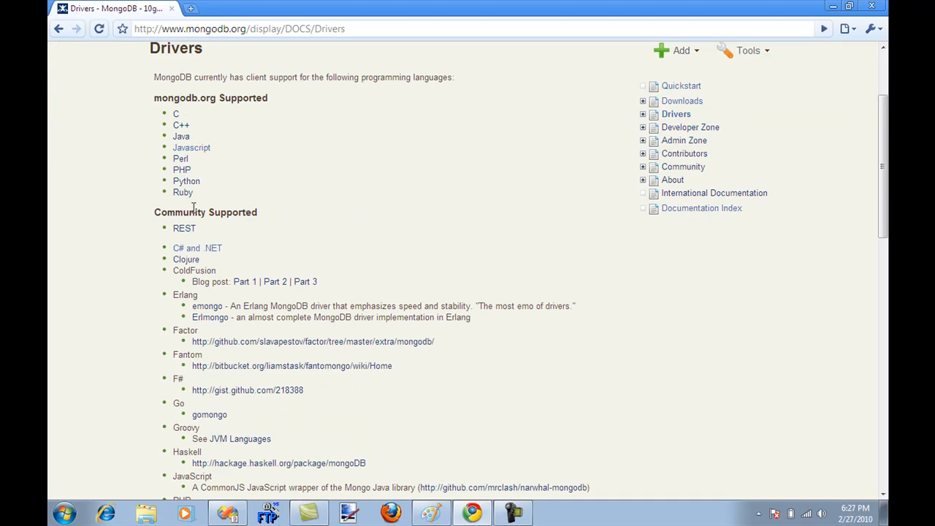
{"action": "mouse_move", "coordinate": [197, 248]}
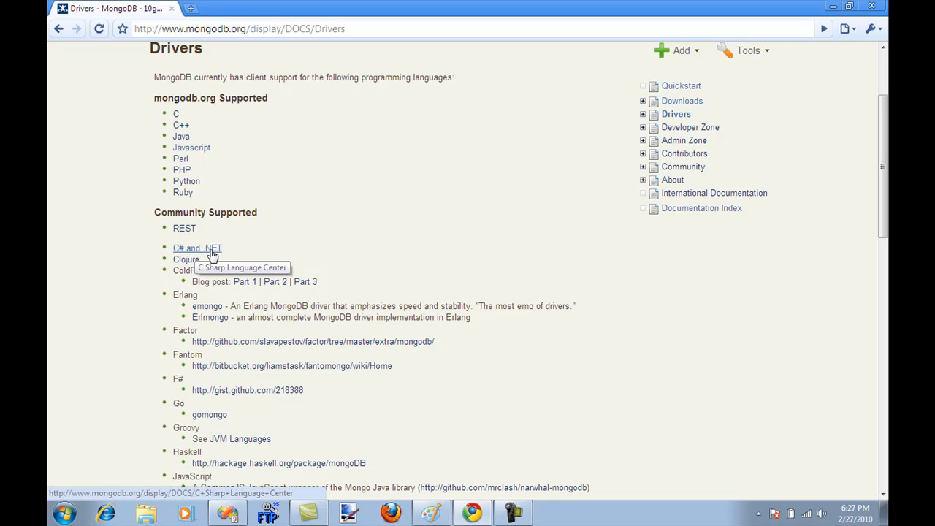
{"action": "mouse_move", "coordinate": [231, 252]}
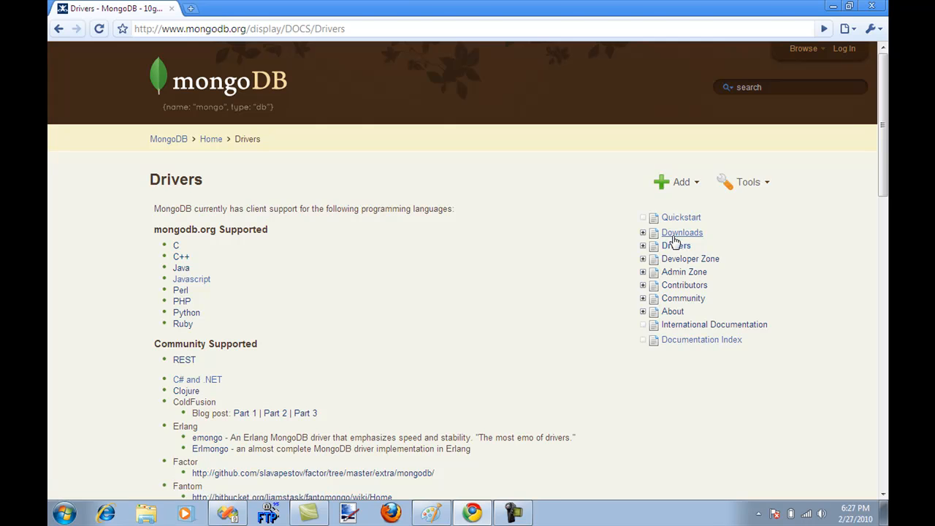
View the Downloads table, mark the Windows 64 bit heading, then return to Drivers.
{"action": "left_click", "coordinate": [681, 233]}
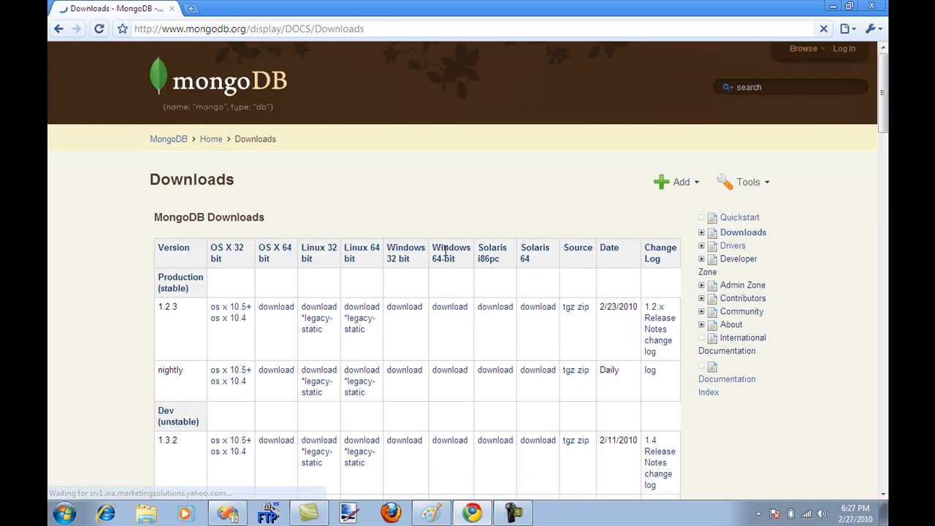
{"action": "scroll", "scroll_direction": "down", "scroll_amount": 3}
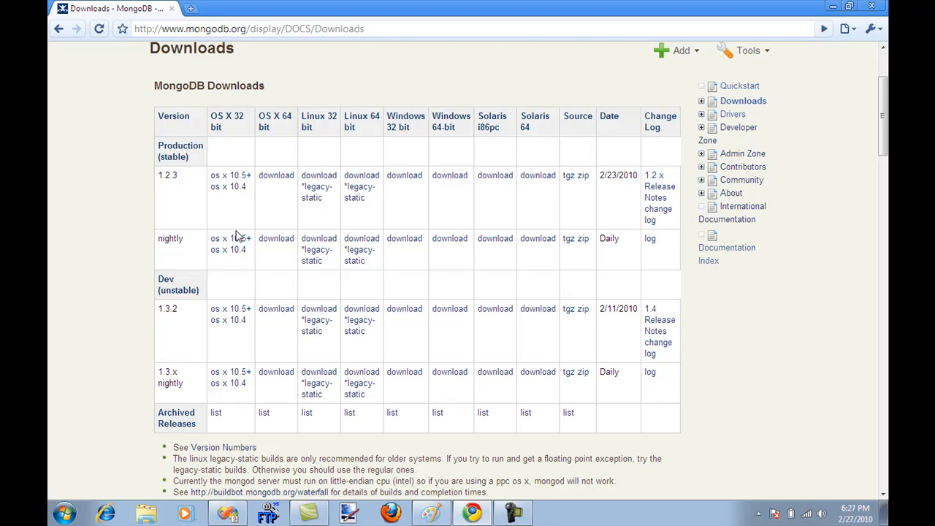
{"action": "mouse_move", "coordinate": [163, 205]}
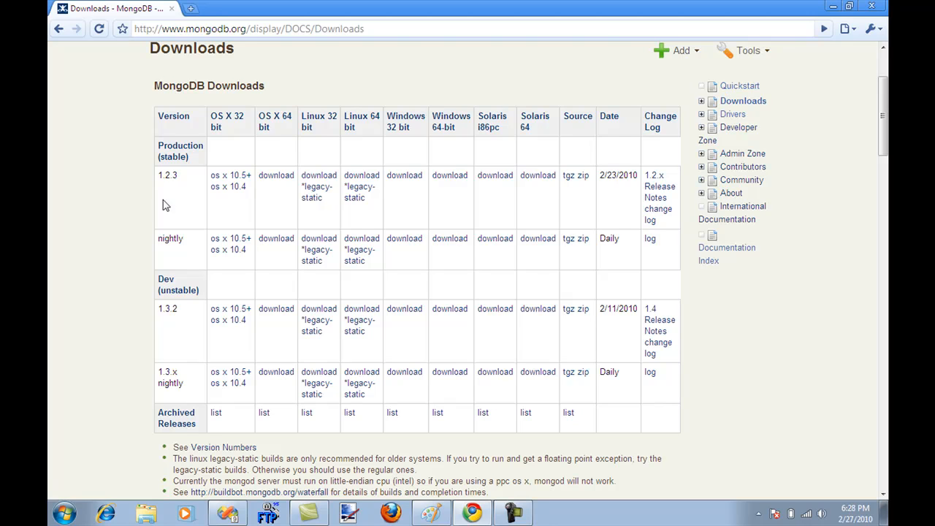
{"action": "mouse_move", "coordinate": [120, 219]}
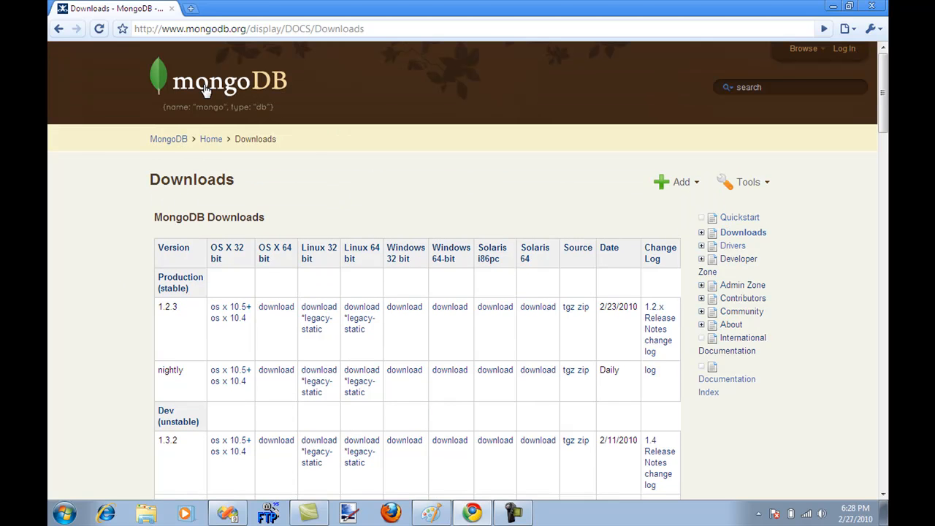
{"action": "scroll", "scroll_direction": "down", "scroll_amount": 3}
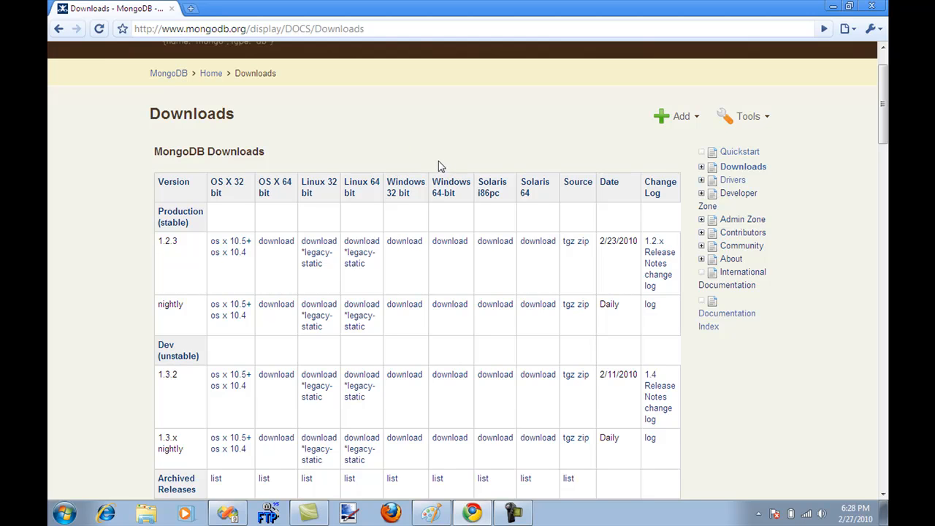
{"action": "double_click", "coordinate": [443, 193]}
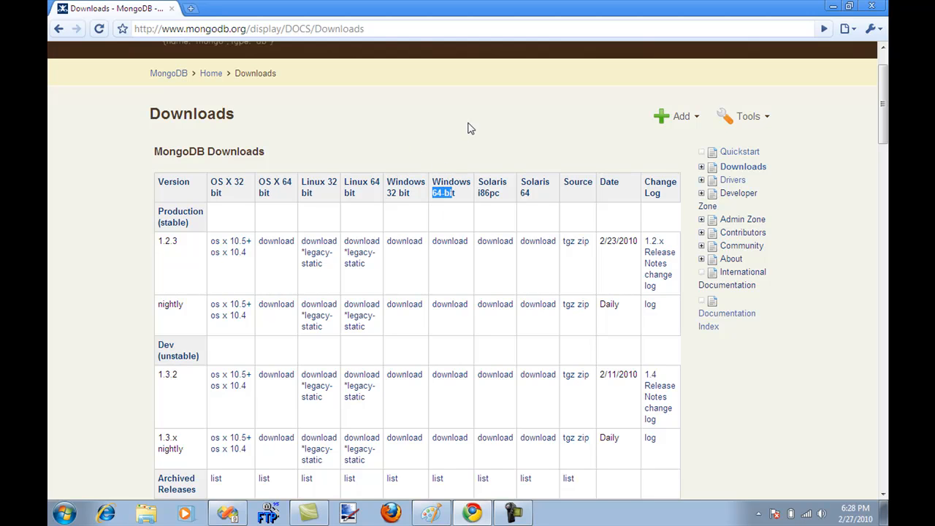
{"action": "mouse_move", "coordinate": [495, 141]}
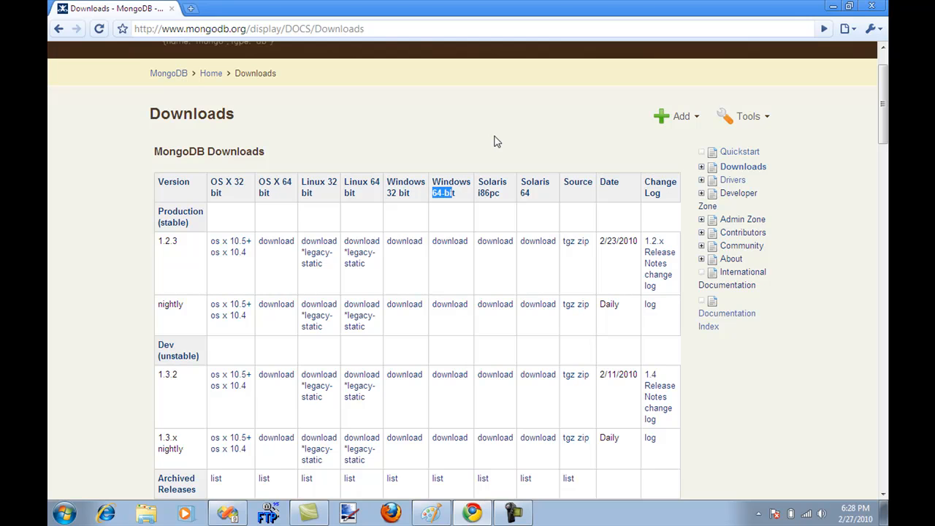
{"action": "mouse_move", "coordinate": [509, 149]}
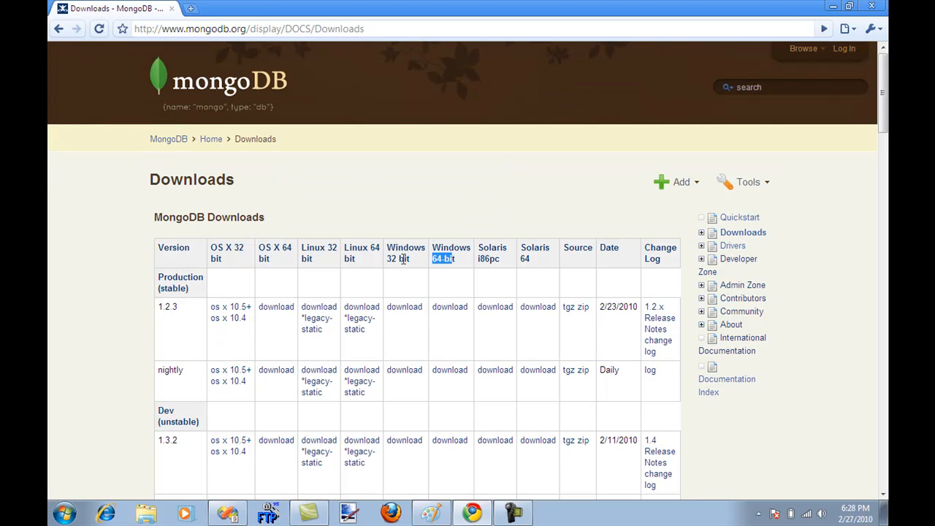
{"action": "mouse_move", "coordinate": [403, 307]}
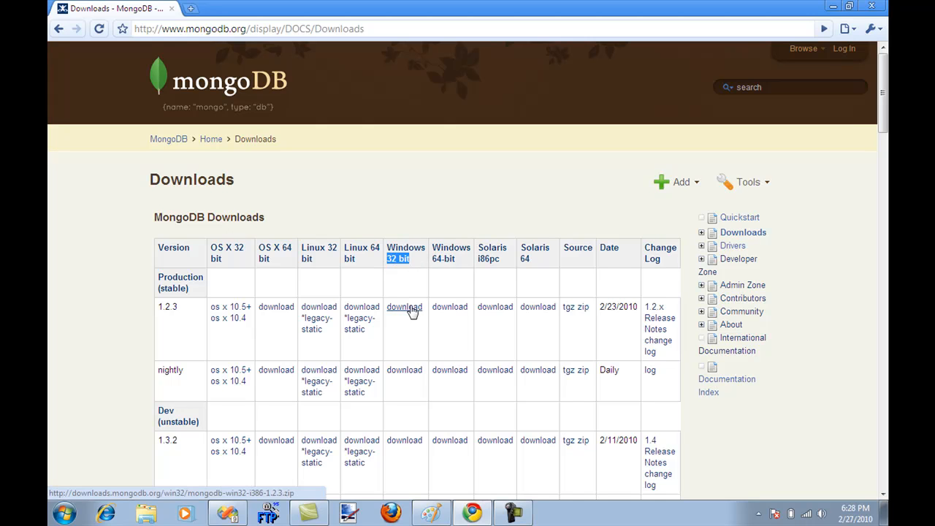
{"action": "mouse_move", "coordinate": [408, 316]}
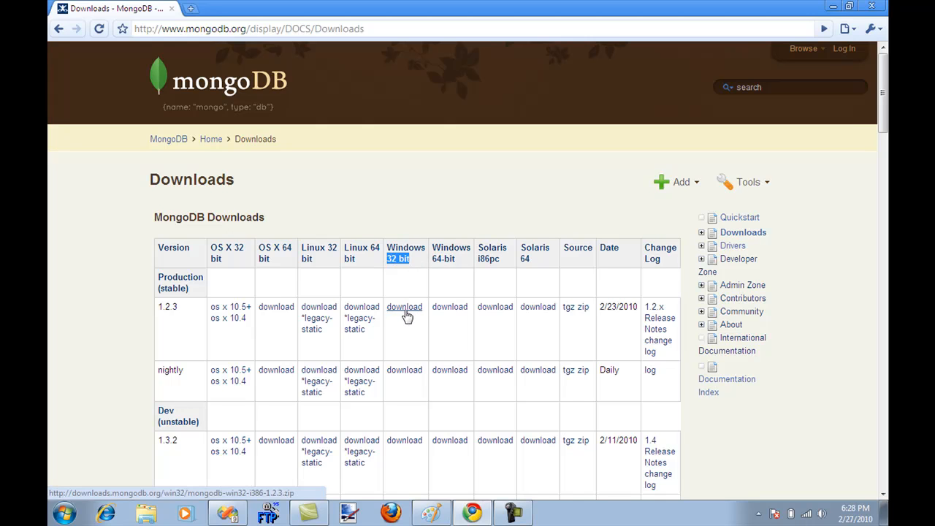
{"action": "left_click", "coordinate": [675, 181]}
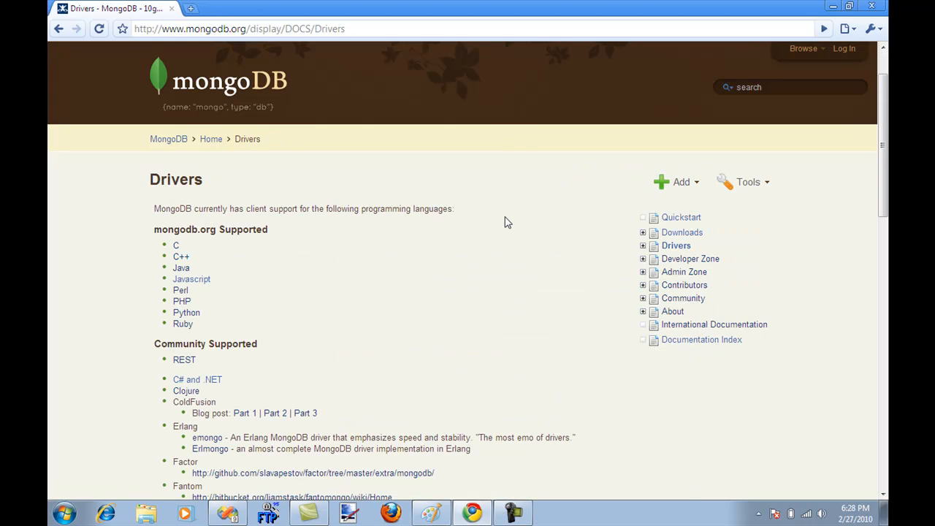
{"action": "scroll", "scroll_direction": "down", "scroll_amount": 3}
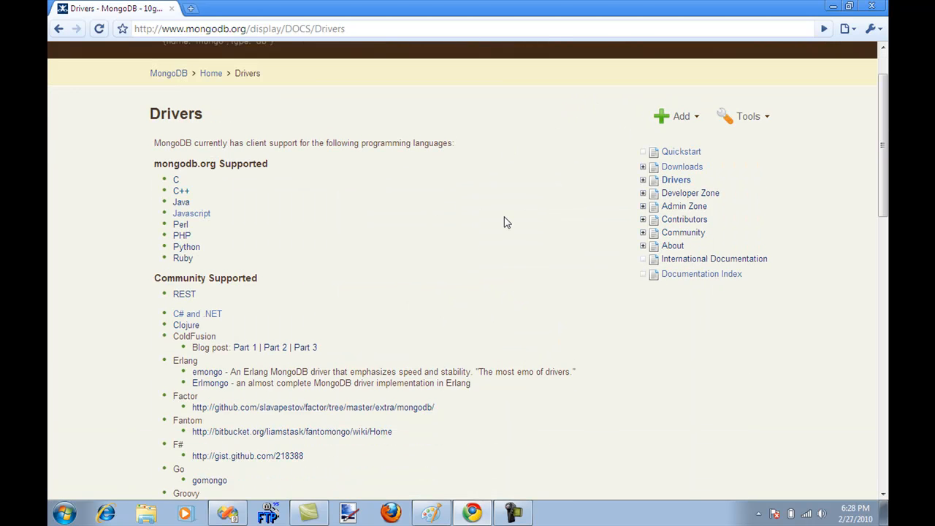
{"action": "mouse_move", "coordinate": [500, 225]}
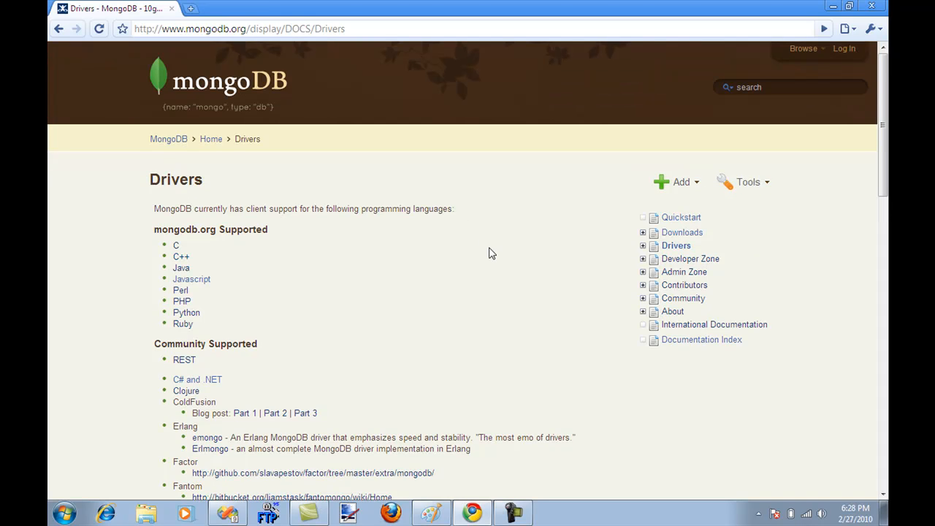
{"action": "mouse_move", "coordinate": [497, 256]}
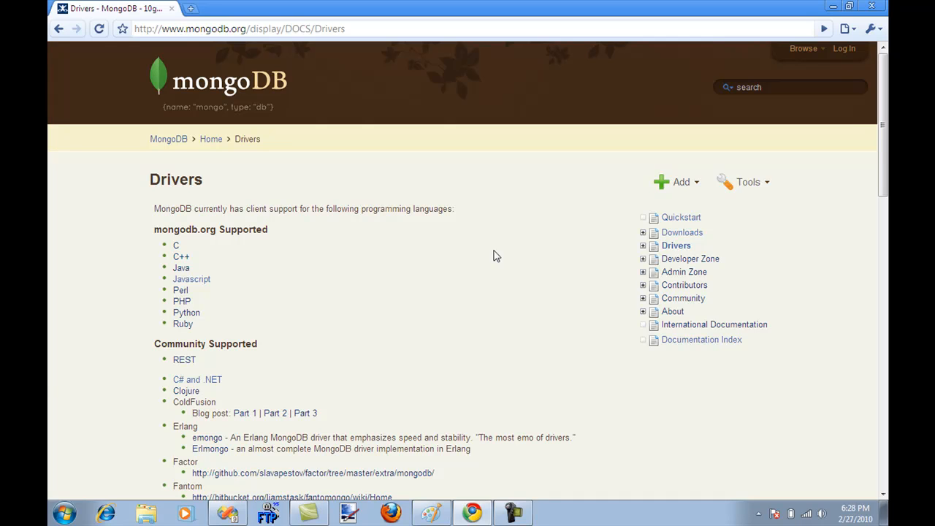
{"action": "mouse_move", "coordinate": [108, 391]}
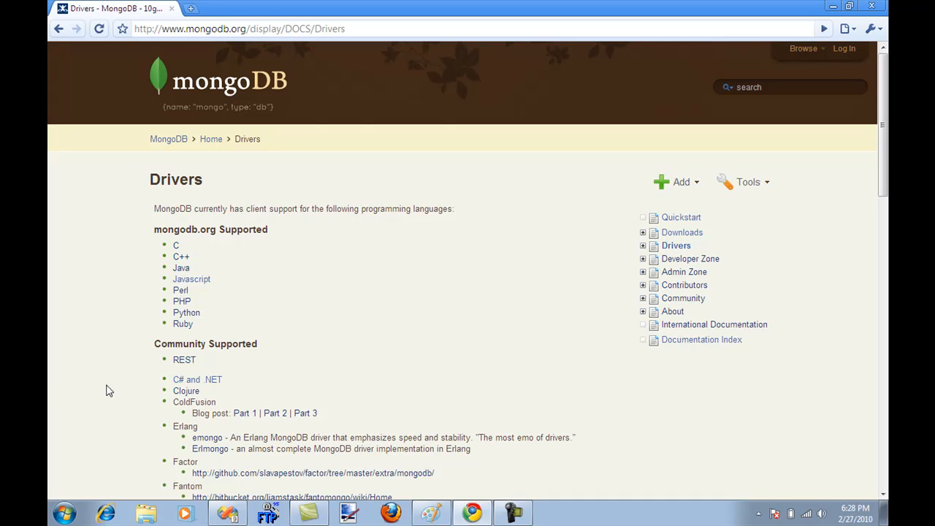
Launch mongod from a new Command Prompt so MongoDB waits on port 27017.
{"action": "left_click", "coordinate": [64, 512]}
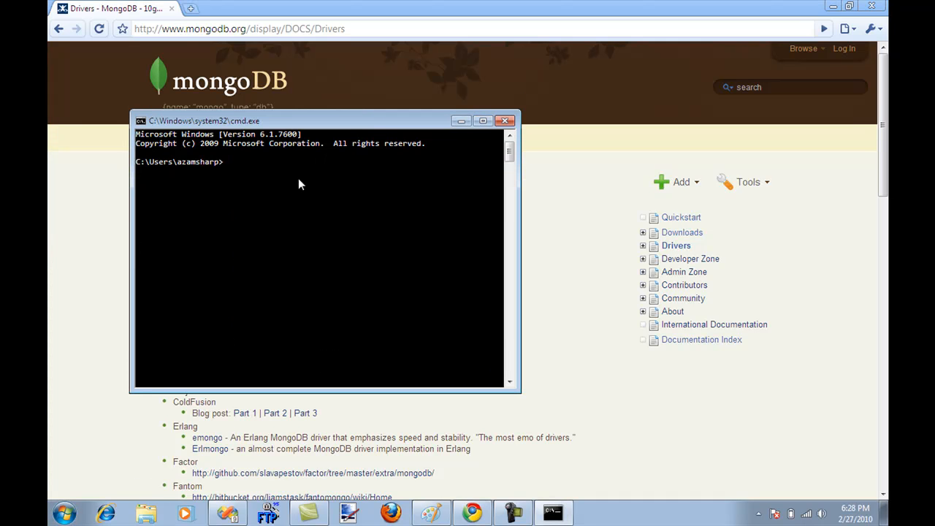
{"action": "type", "text": "mong"}
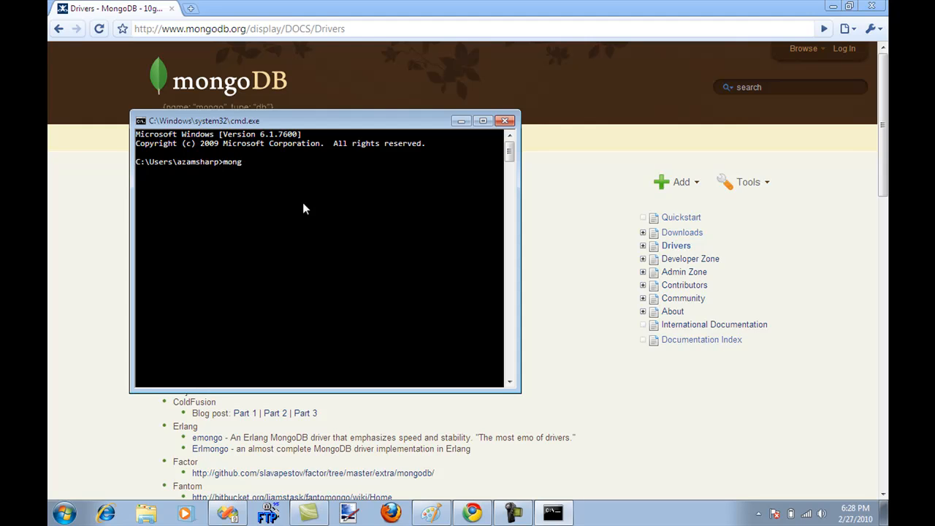
{"action": "type", "text": "od"}
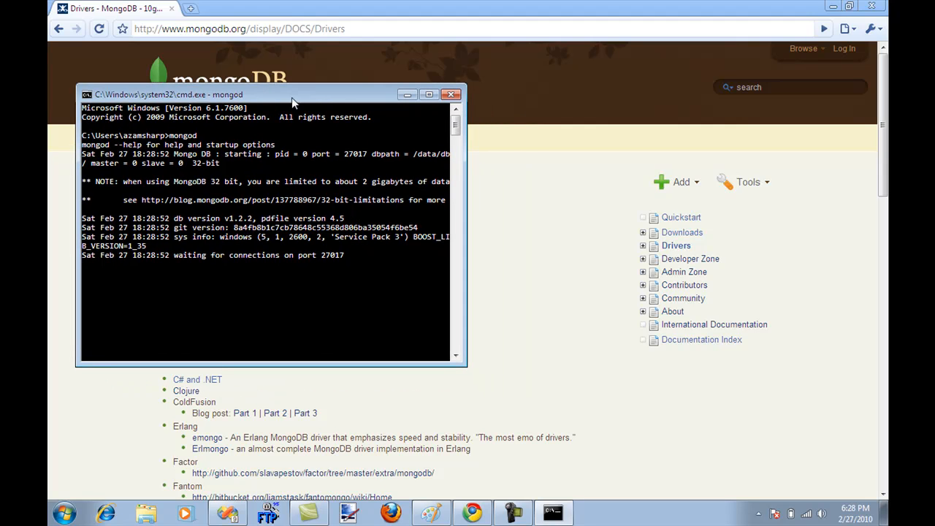
{"action": "mouse_move", "coordinate": [232, 252]}
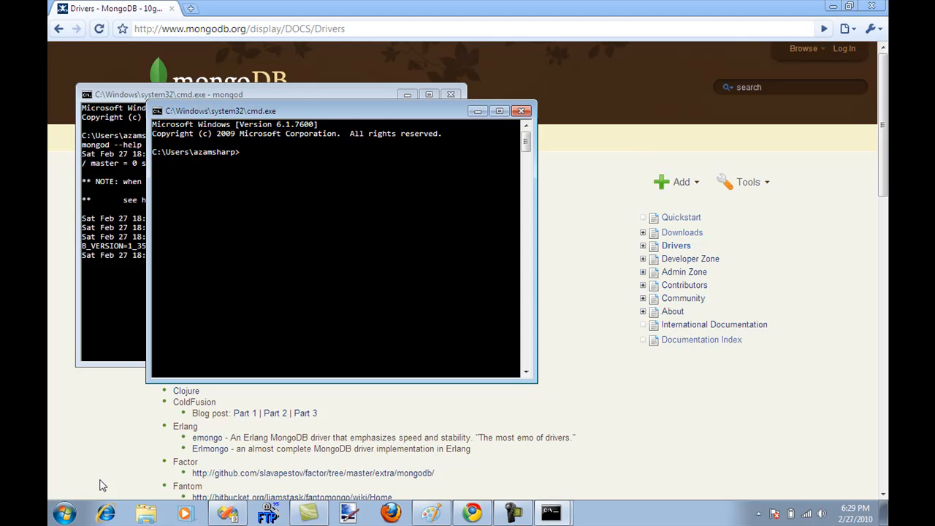
{"action": "mouse_move", "coordinate": [368, 120]}
{"action": "type", "text": "mongo"}
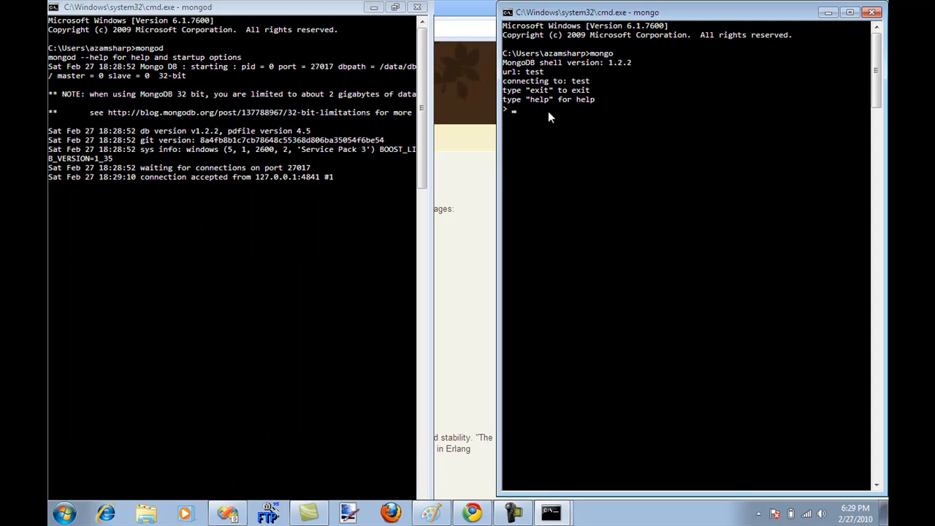
Evaluate 2+2, define function add(x,y){return x+y;} and call add(4,5) to get 9.
{"action": "type", "text": "2+2"}
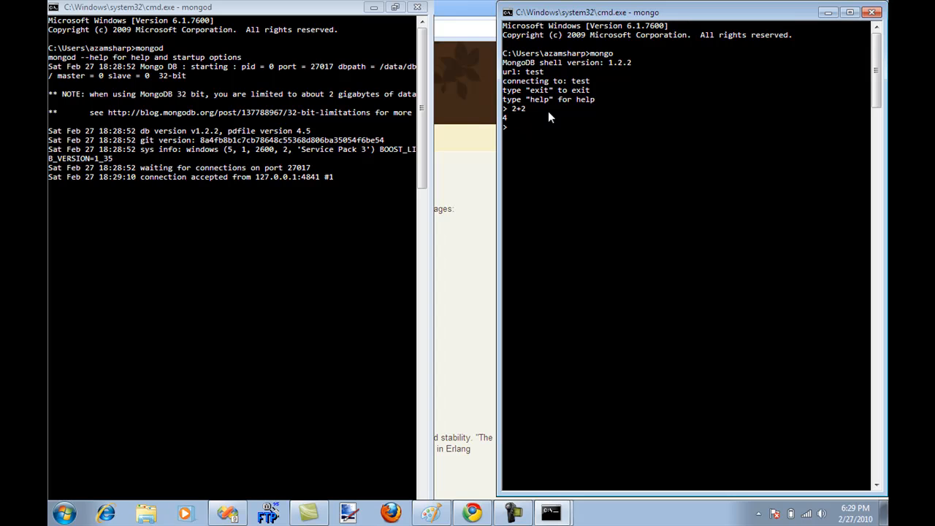
{"action": "type", "text": "function"}
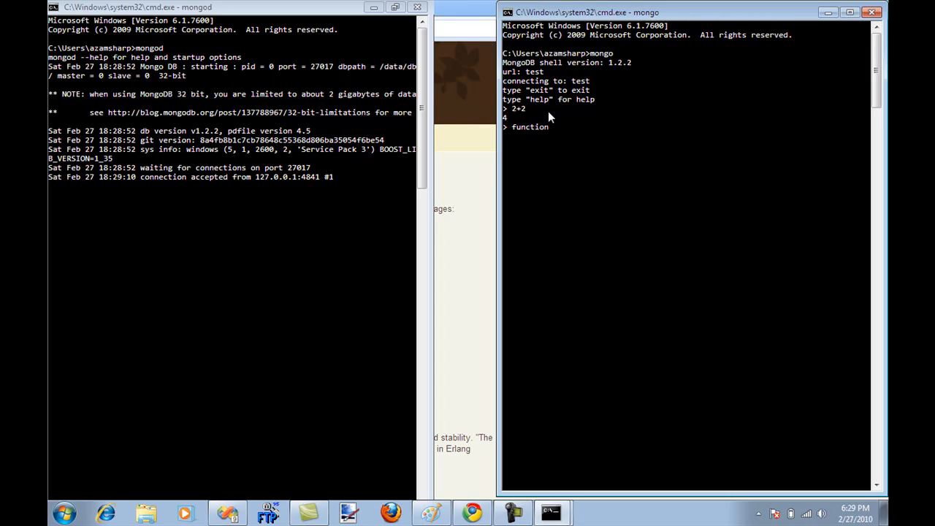
{"action": "type", "text": "add(x,y) {"}
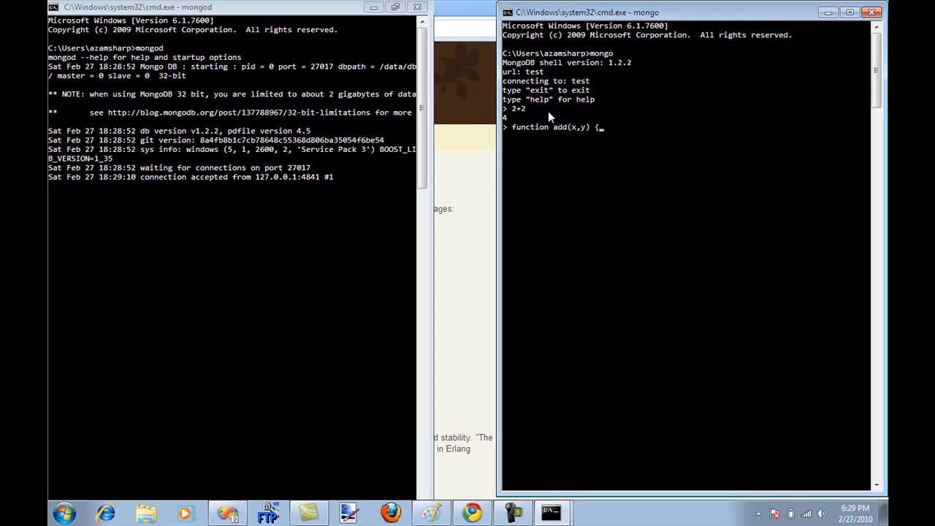
{"action": "type", "text": "return x"}
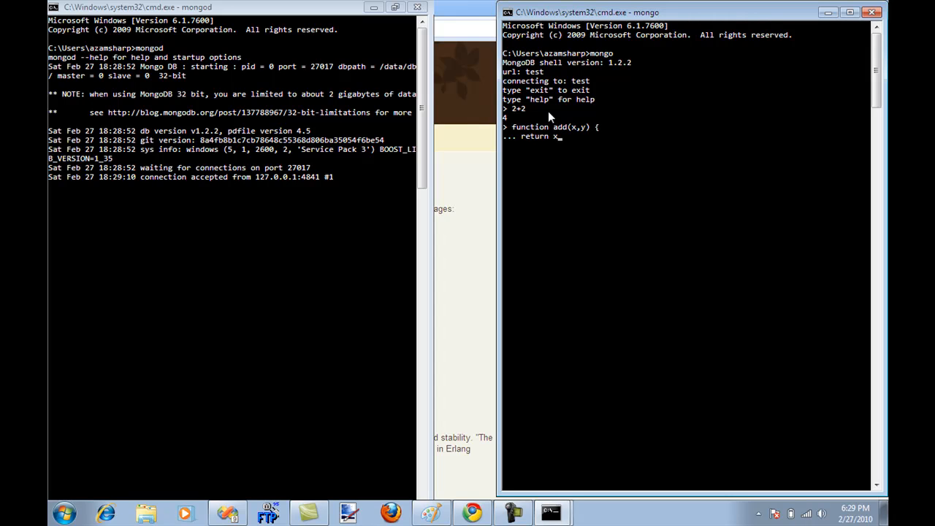
{"action": "type", "text": "+y; }"}
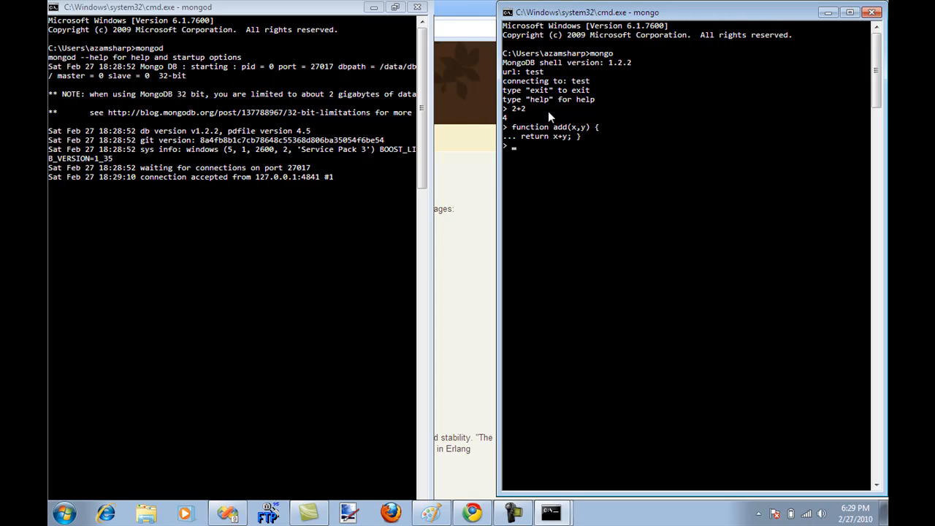
{"action": "type", "text": "add("}
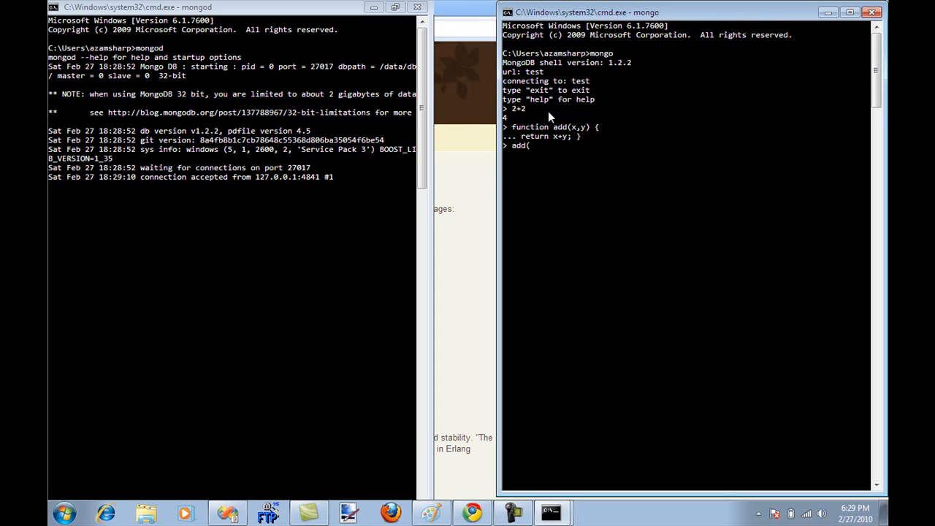
{"action": "type", "text": "4+5)"}
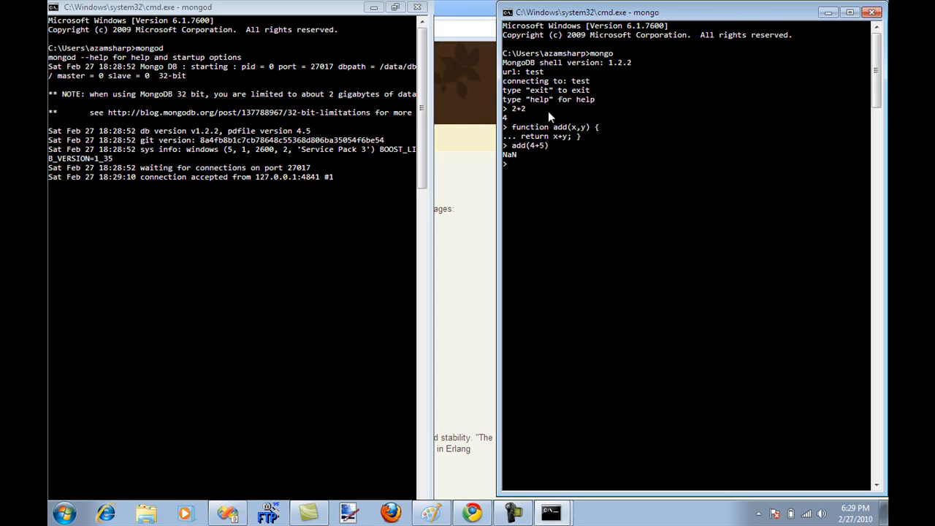
{"action": "type", "text": "add(4,5"}
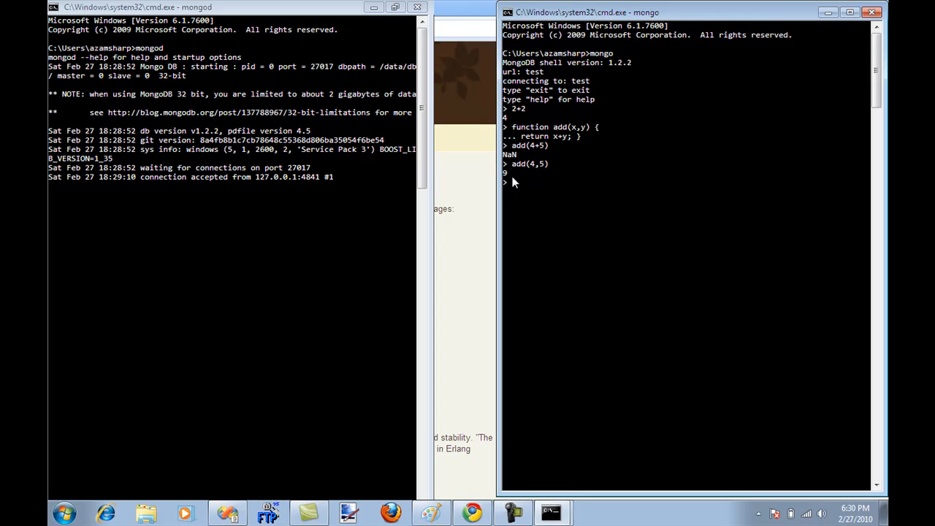
Create var mongo = new Mongo(); and print the connection object.
{"action": "type", "text": "var mongo ="}
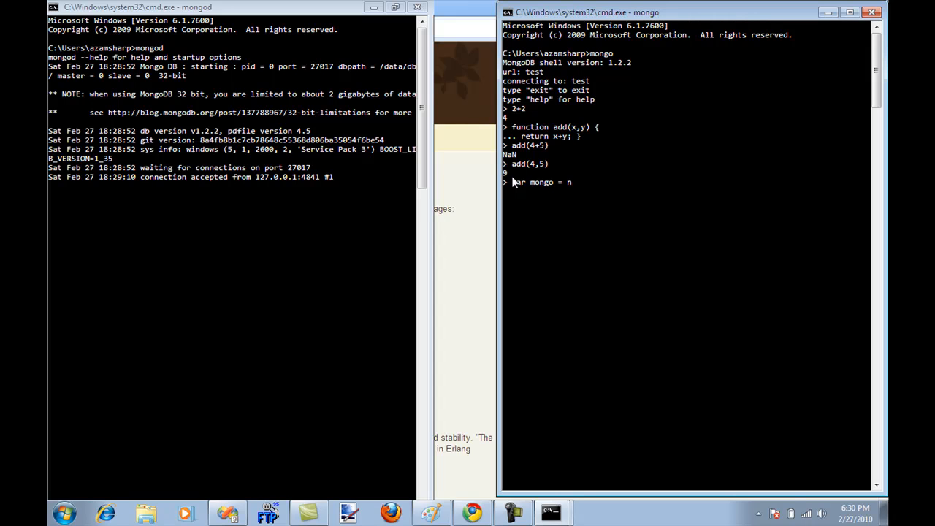
{"action": "type", "text": "new Mongo();"}
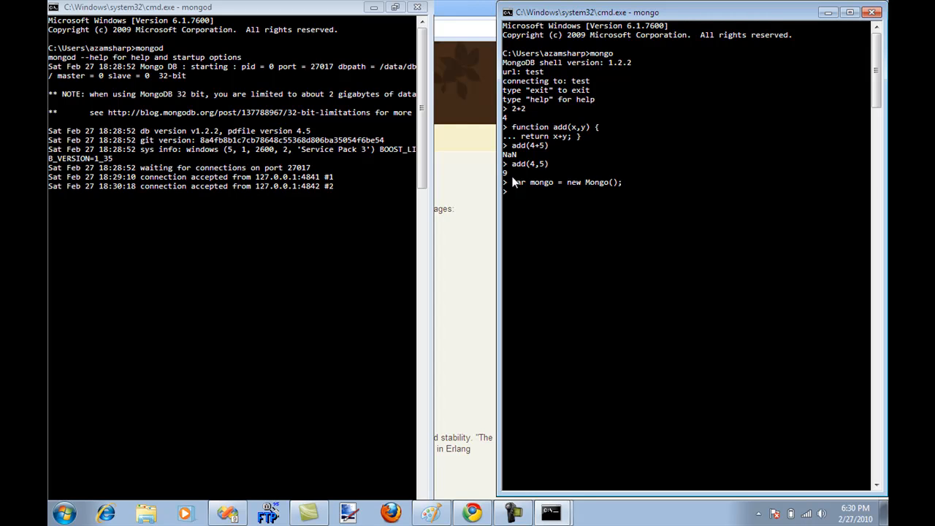
{"action": "type", "text": "mongo"}
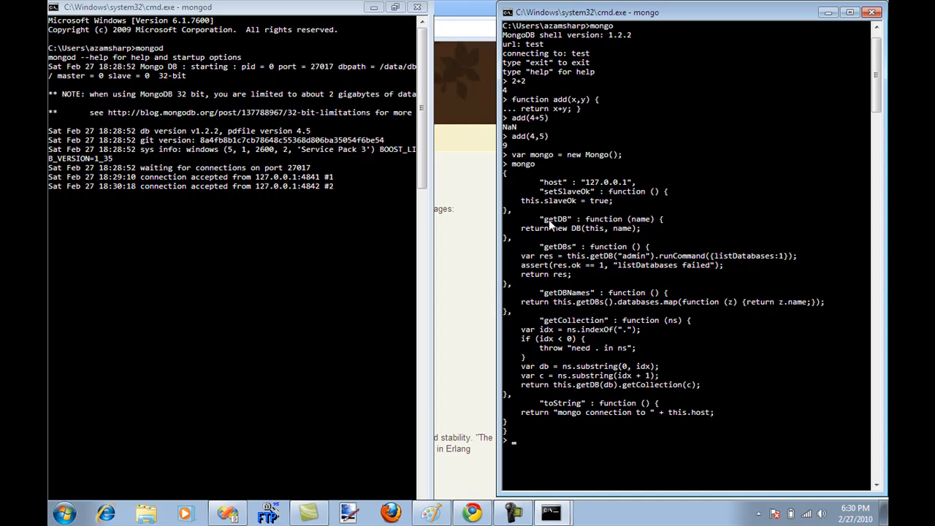
{"action": "mouse_move", "coordinate": [556, 225]}
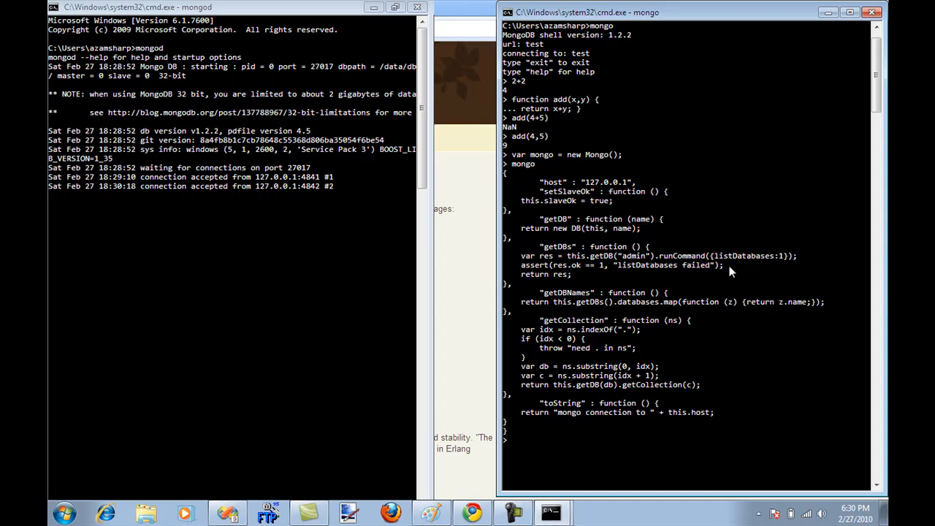
Assign var db = mongo.getDB("Northwind") to reach the Northwind database.
{"action": "type", "text": "var db = mongo.getDB("}
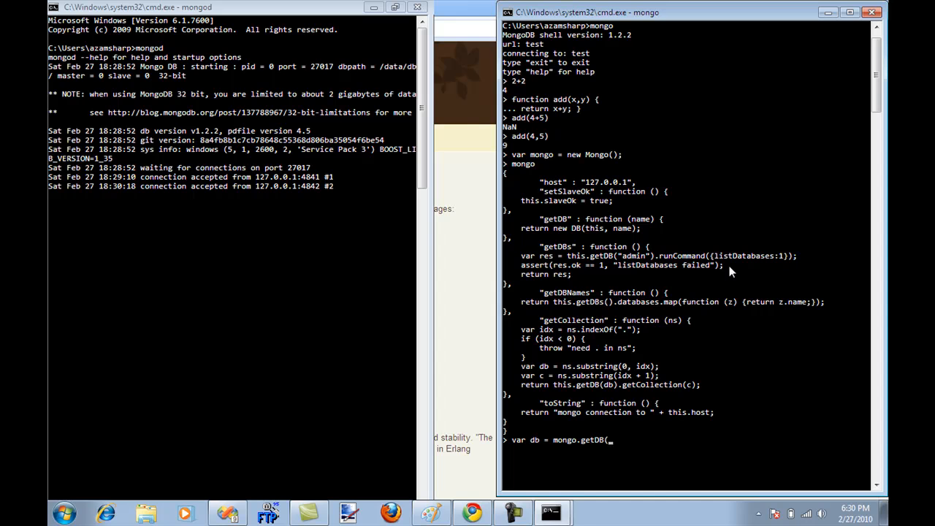
{"action": "type", "text": "\""}
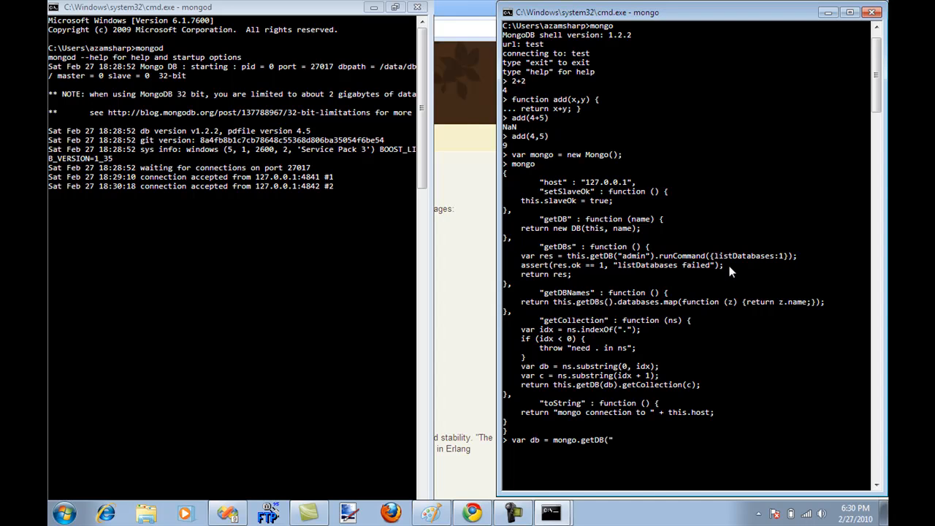
{"action": "type", "text": "Norh"}
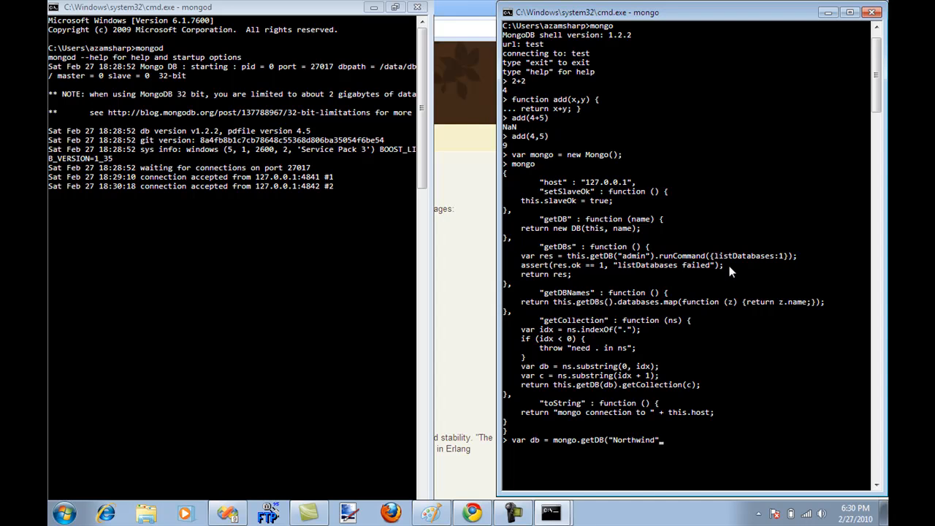
{"action": "type", "text": ")"}
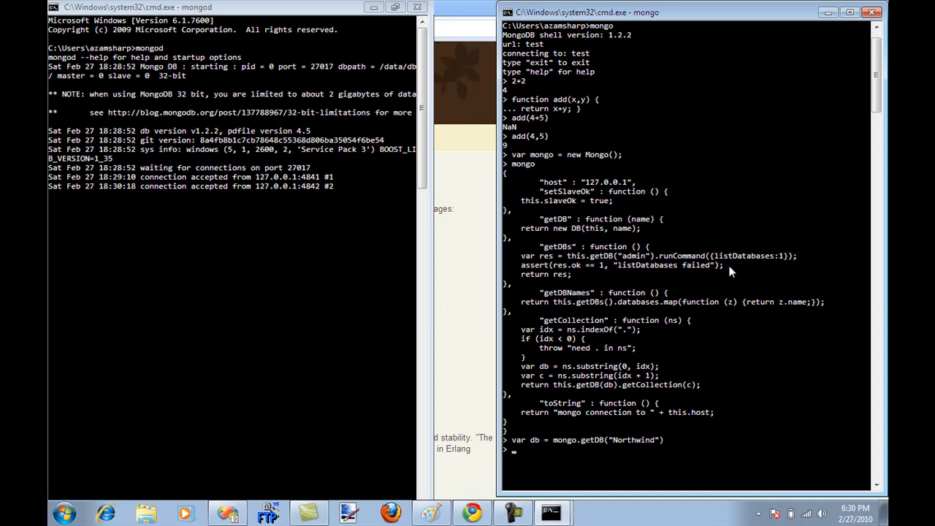
{"action": "mouse_move", "coordinate": [631, 448]}
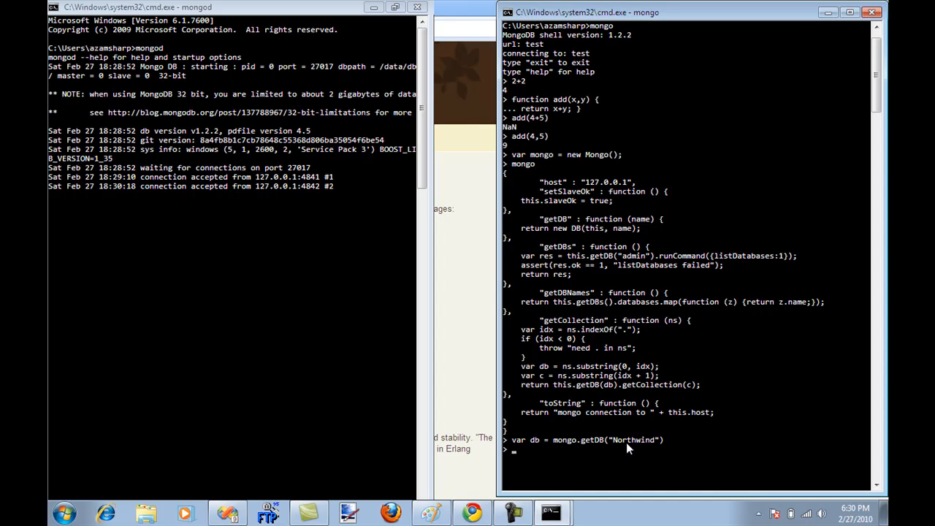
{"action": "mouse_move", "coordinate": [674, 442]}
{"action": "type", "text": "db"}
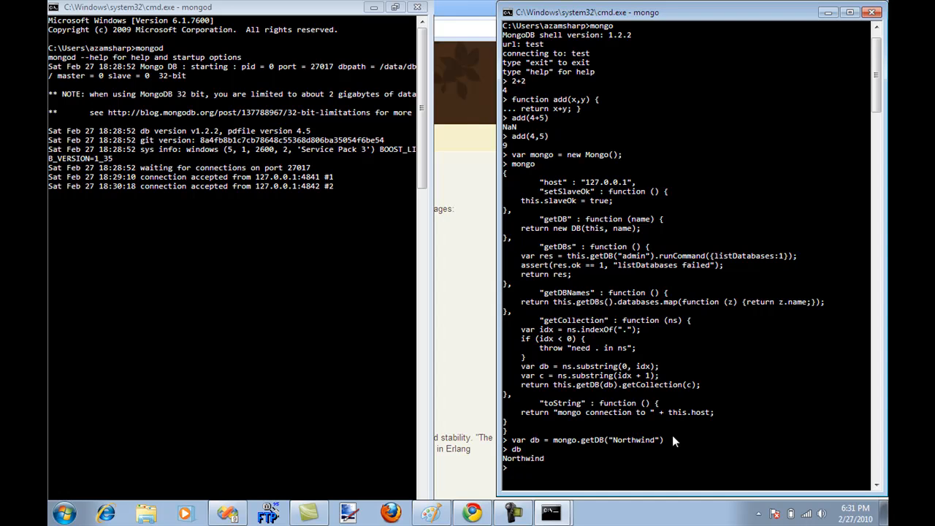
Run show collections, then db.categories to confirm it resolves to Northwind.categories.
{"action": "type", "text": "show"}
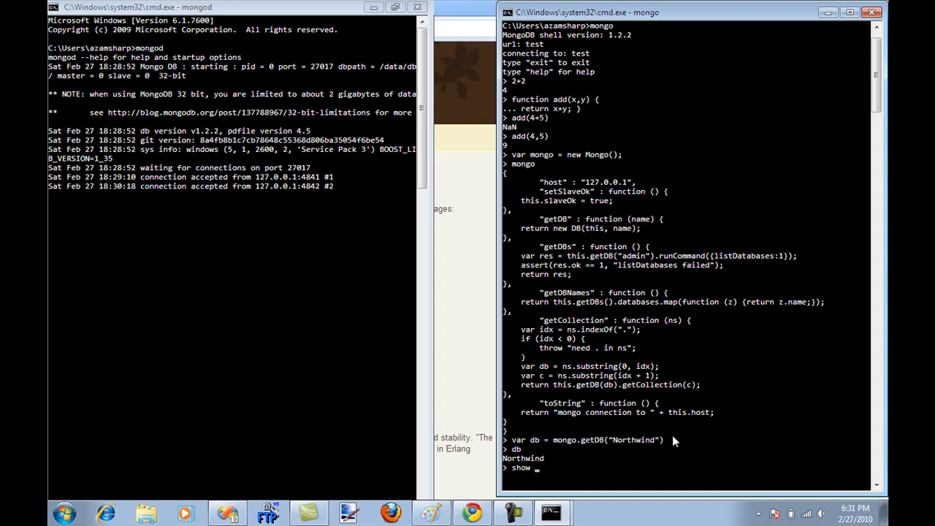
{"action": "type", "text": "collections"}
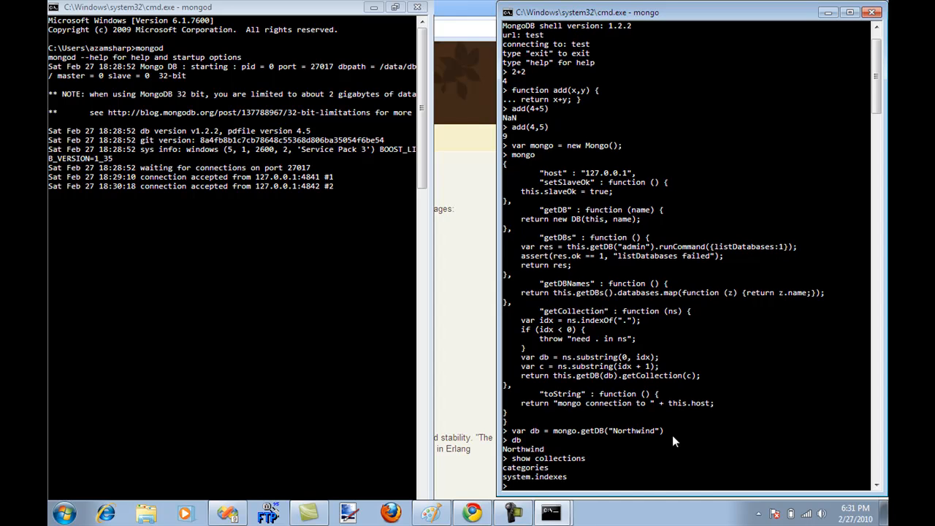
{"action": "mouse_move", "coordinate": [529, 483]}
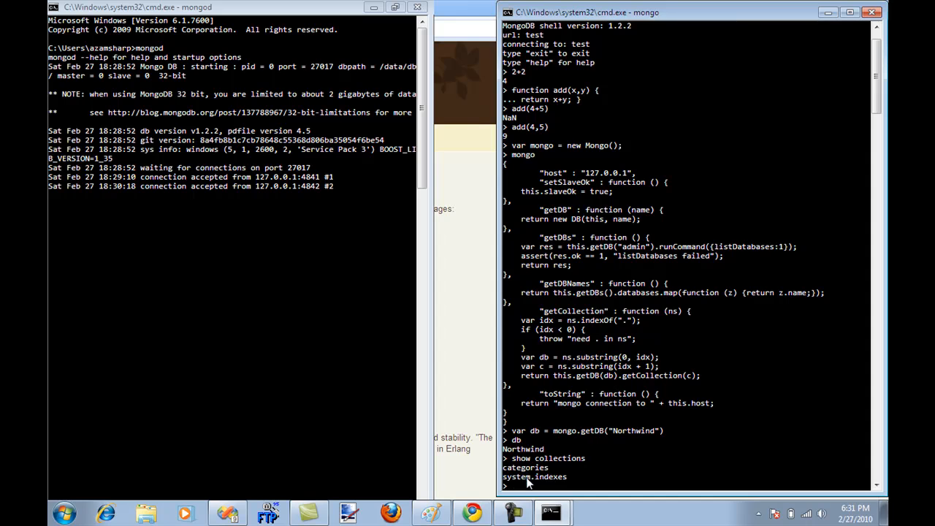
{"action": "mouse_move", "coordinate": [577, 474]}
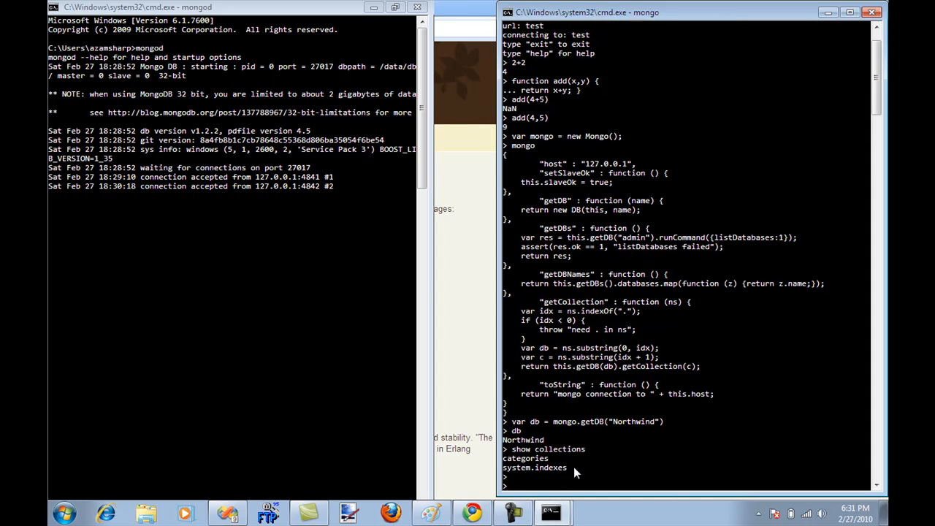
{"action": "type", "text": "show collections"}
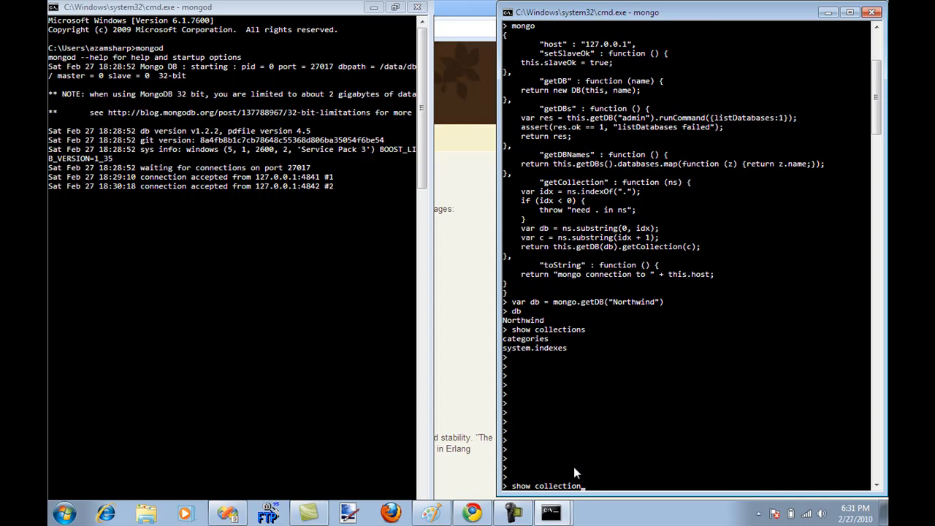
{"action": "type", "text": "db."}
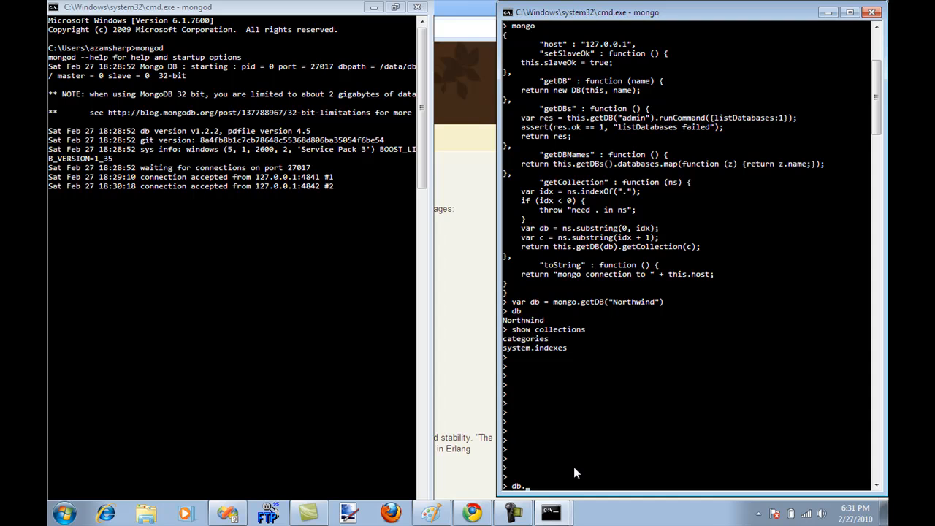
{"action": "type", "text": "db.categories"}
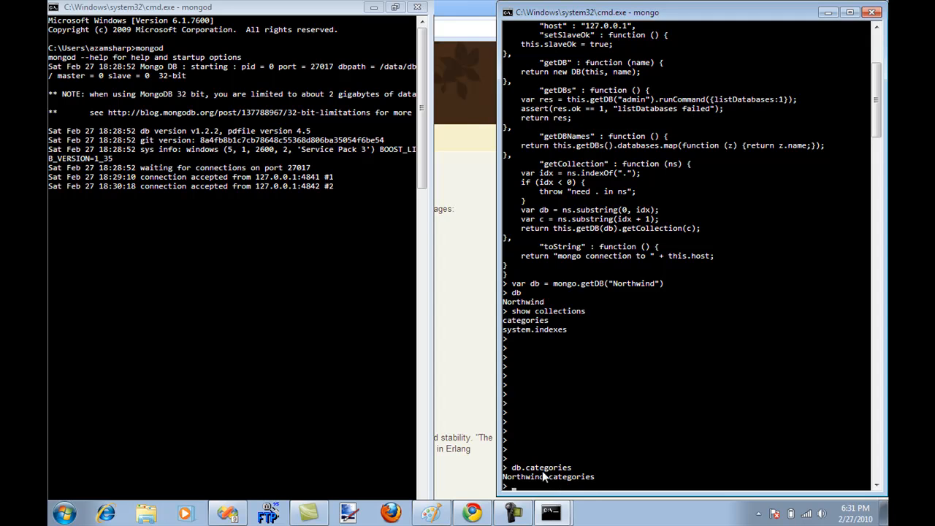
{"action": "mouse_move", "coordinate": [742, 431]}
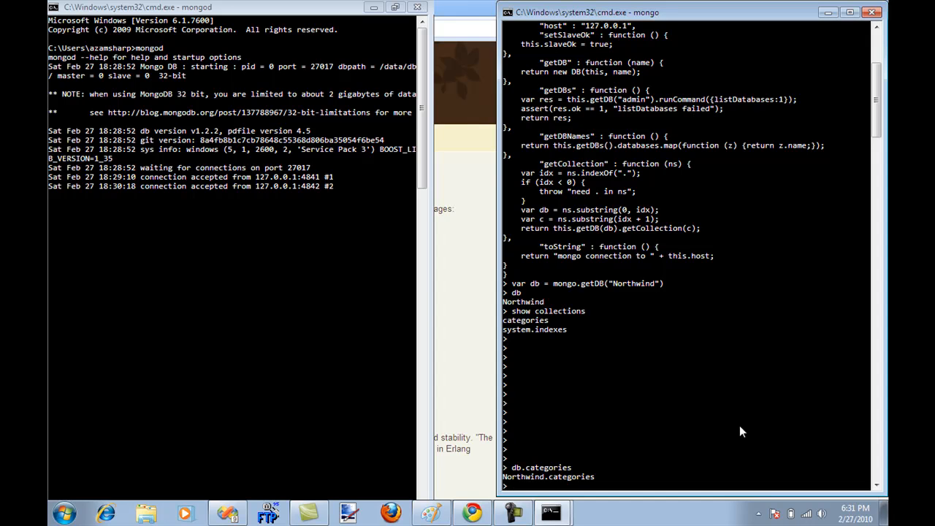
Run db.categories.find() and scroll through all returned category documents.
{"action": "type", "text": "db.c"}
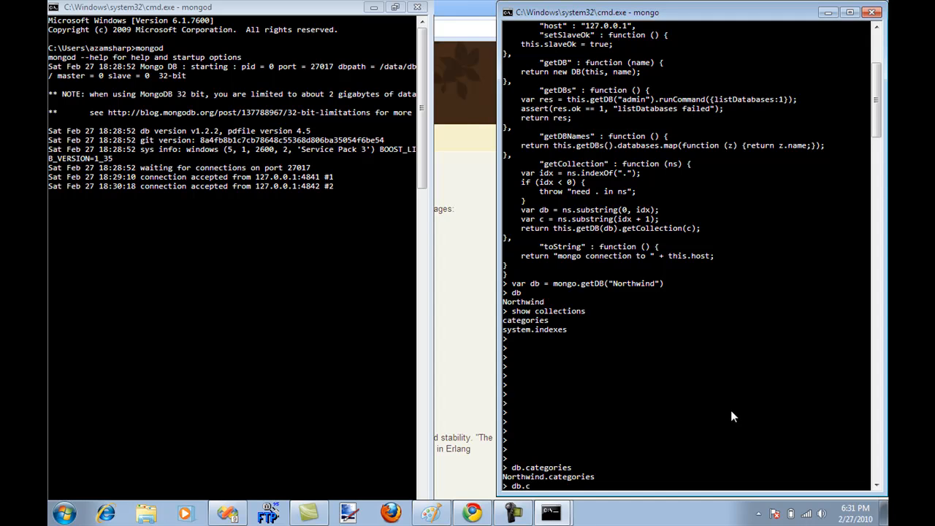
{"action": "type", "text": "ategories.find("}
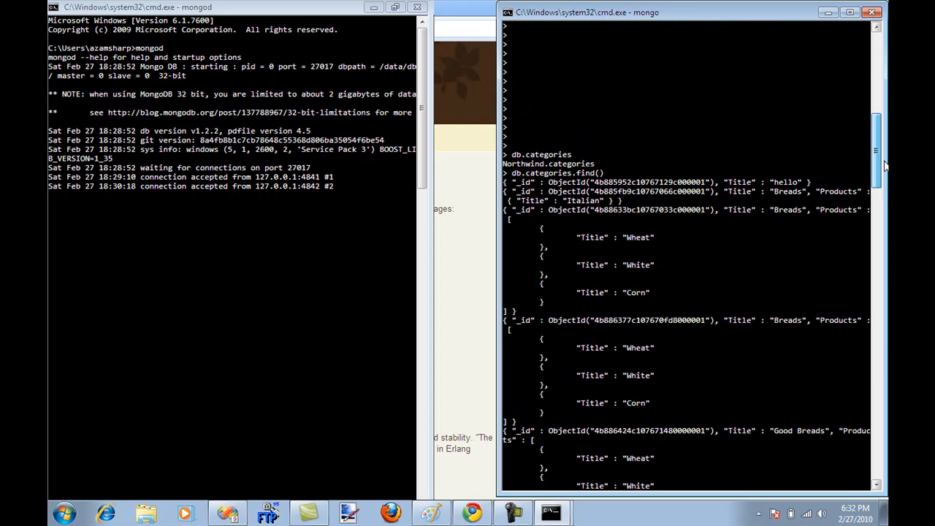
{"action": "scroll", "scroll_direction": "down", "scroll_amount": 3}
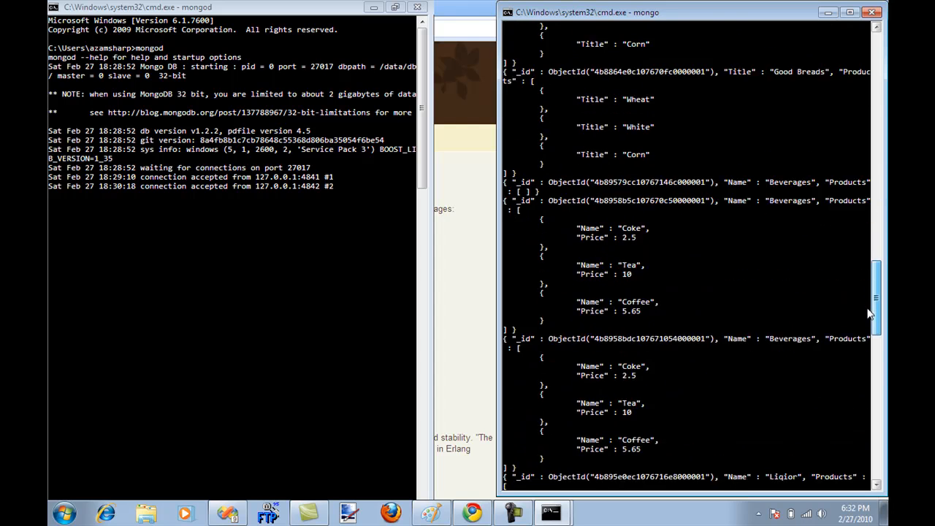
{"action": "scroll", "scroll_direction": "down", "scroll_amount": 3}
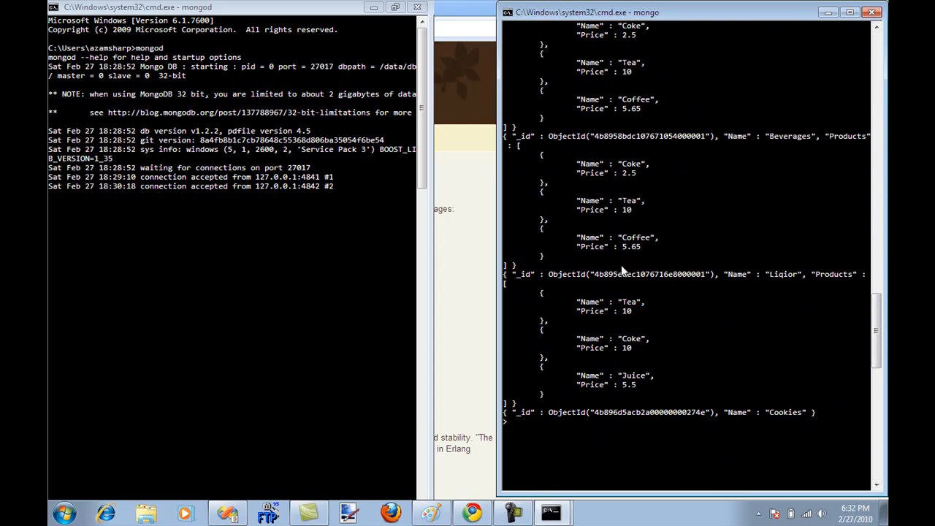
{"action": "mouse_move", "coordinate": [707, 332]}
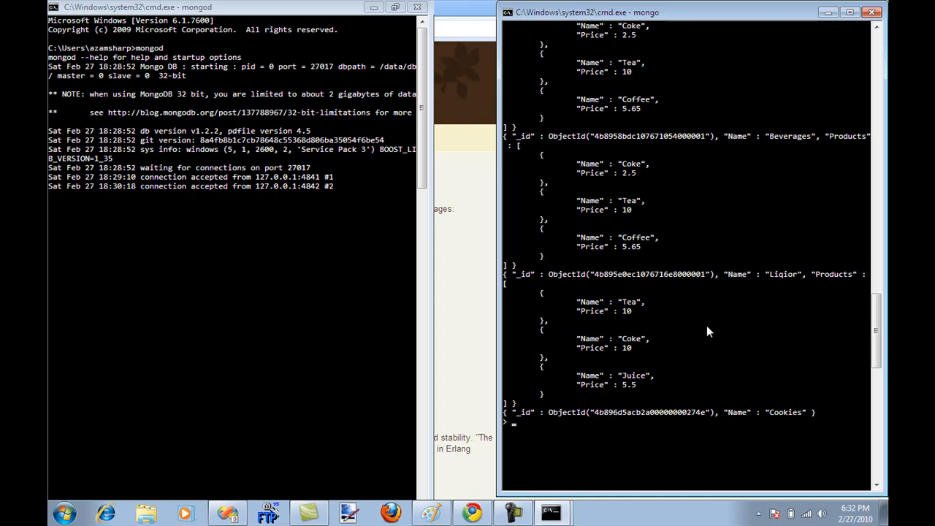
{"action": "mouse_move", "coordinate": [733, 300]}
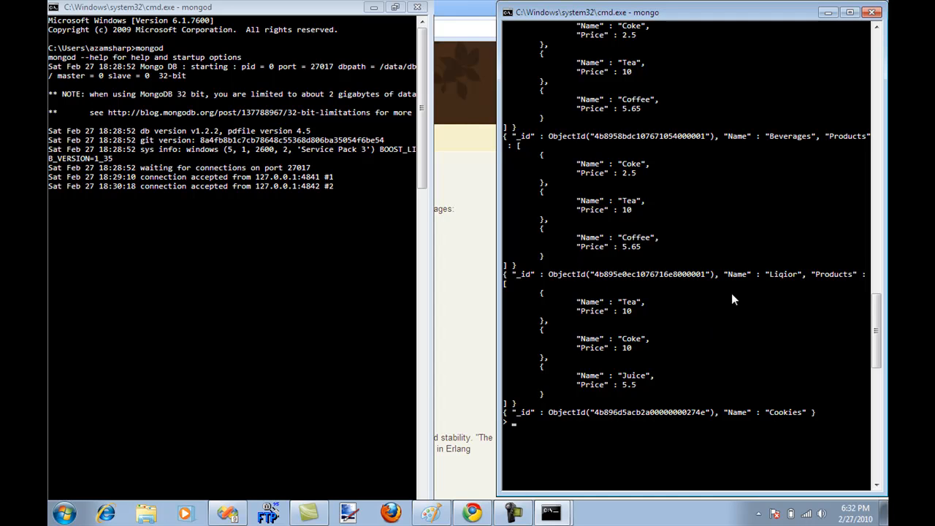
{"action": "mouse_move", "coordinate": [774, 325]}
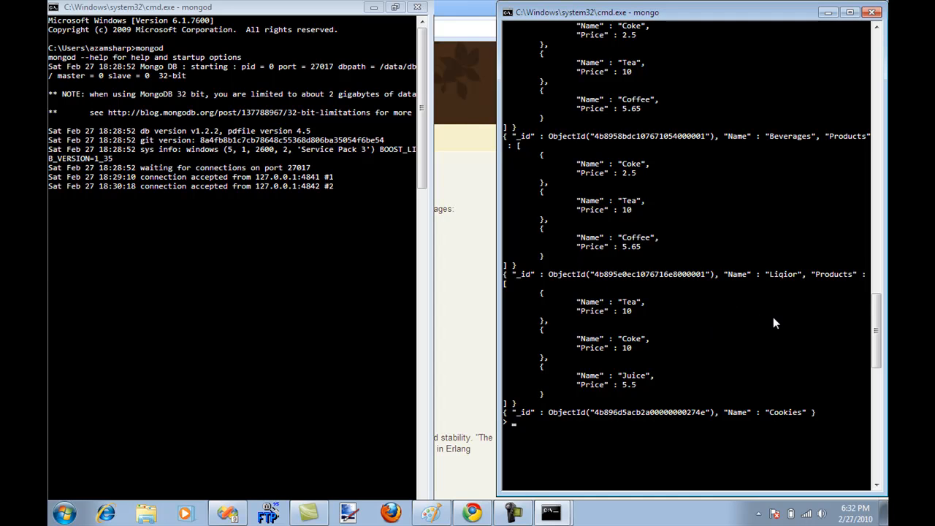
Assign var category = db.categories.findOne({"Name":"Liqior"});.
{"action": "type", "text": "var category"}
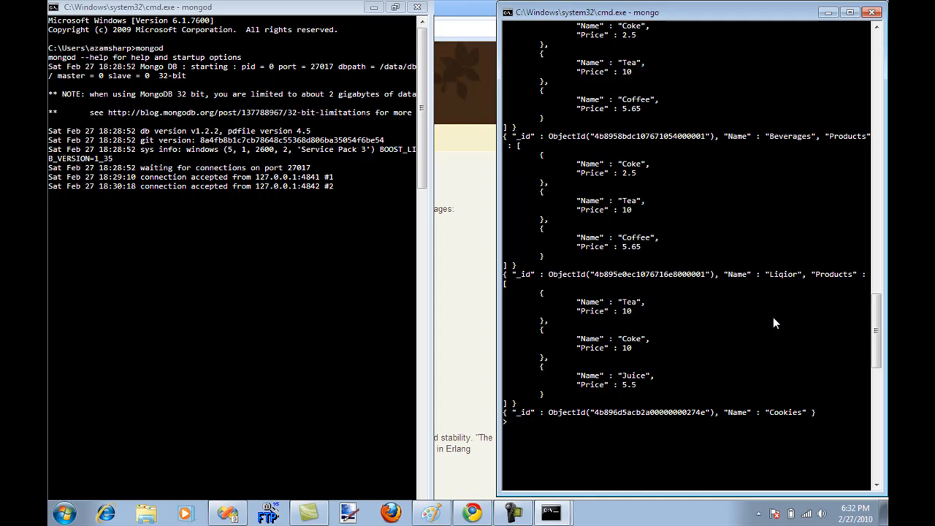
{"action": "type", "text": "var"}
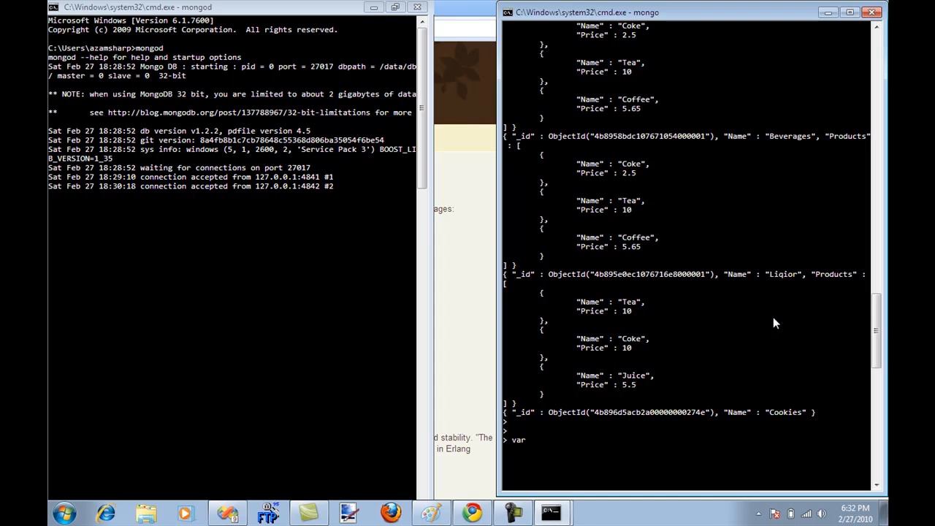
{"action": "type", "text": "category ="}
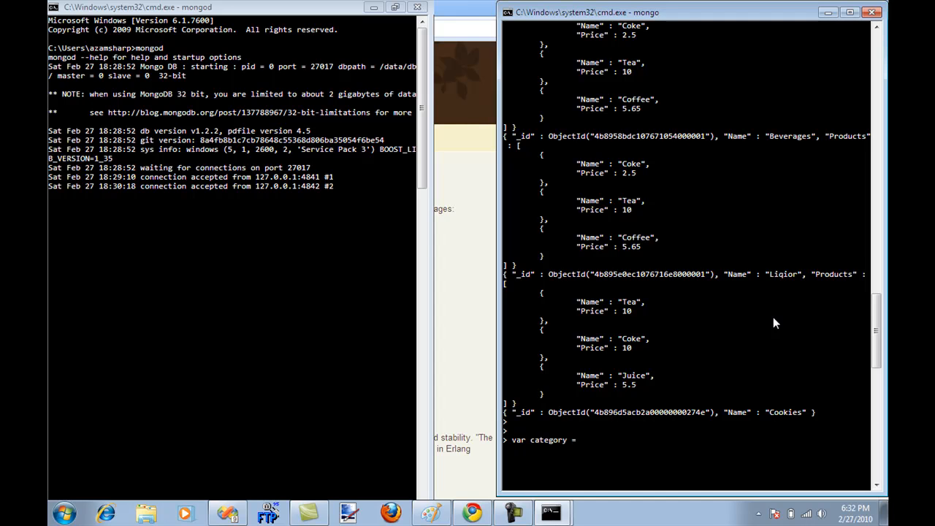
{"action": "type", "text": "db.ca"}
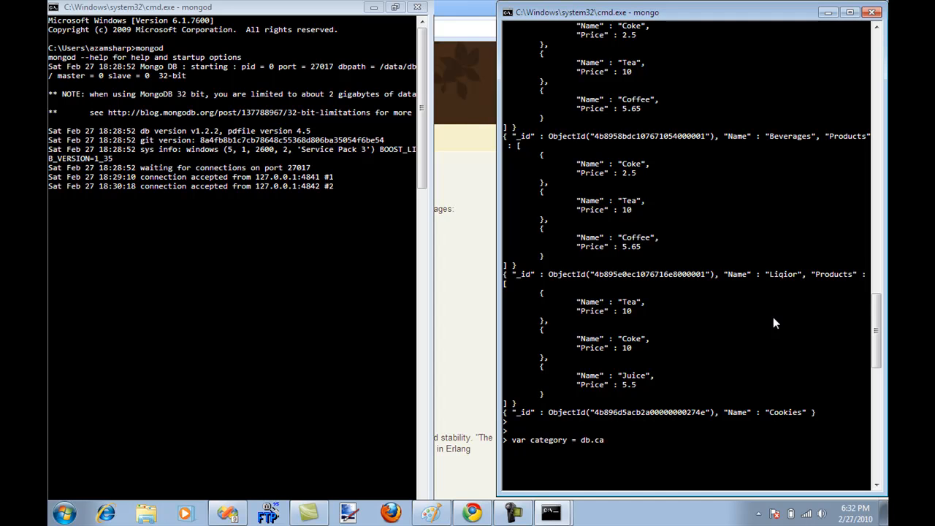
{"action": "type", "text": "tego"}
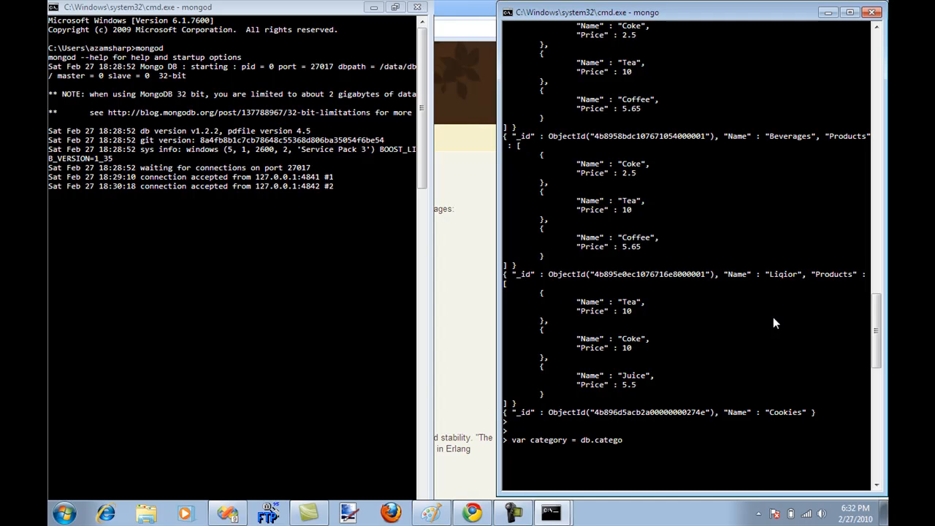
{"action": "type", "text": "ries.findOne"}
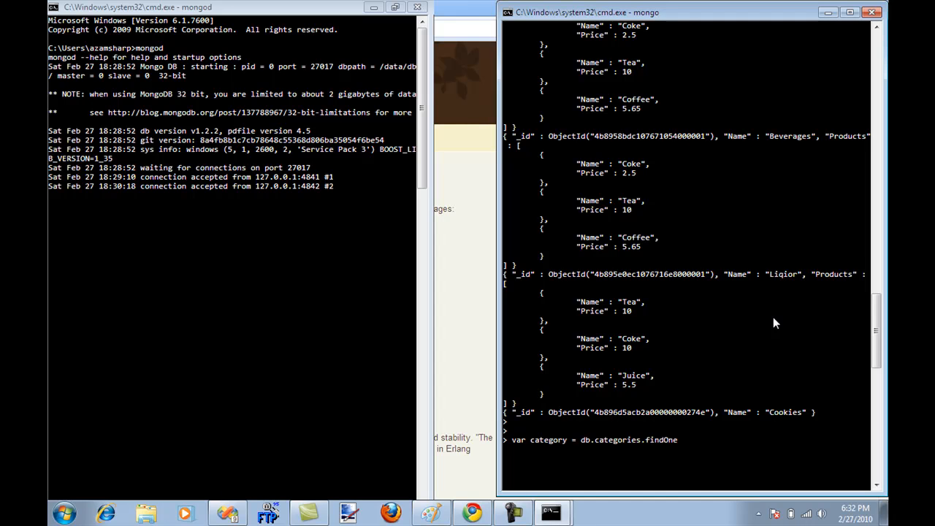
{"action": "type", "text": "("}
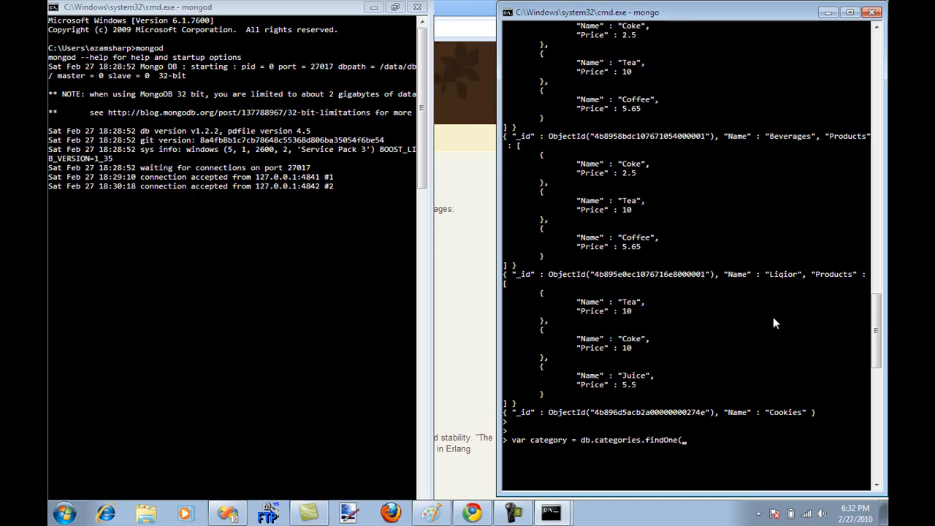
{"action": "type", "text": "{});"}
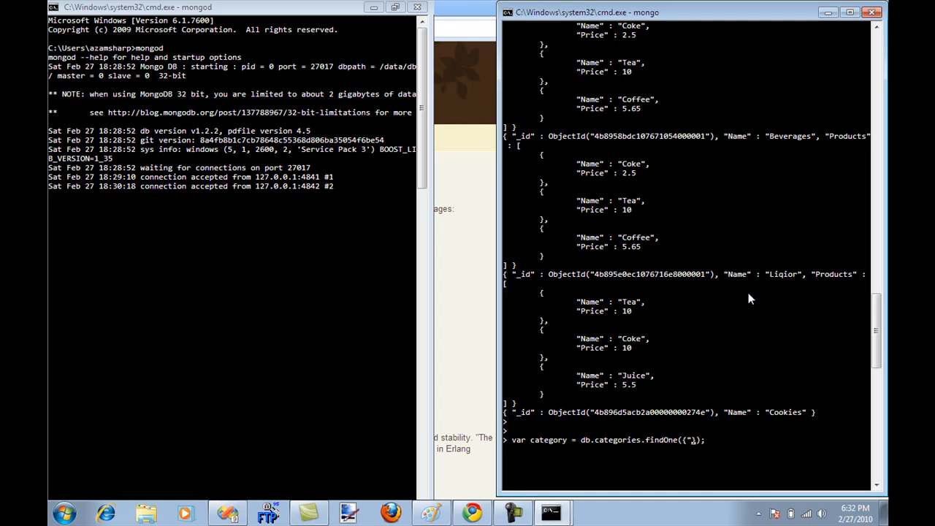
{"action": "mouse_move", "coordinate": [777, 286]}
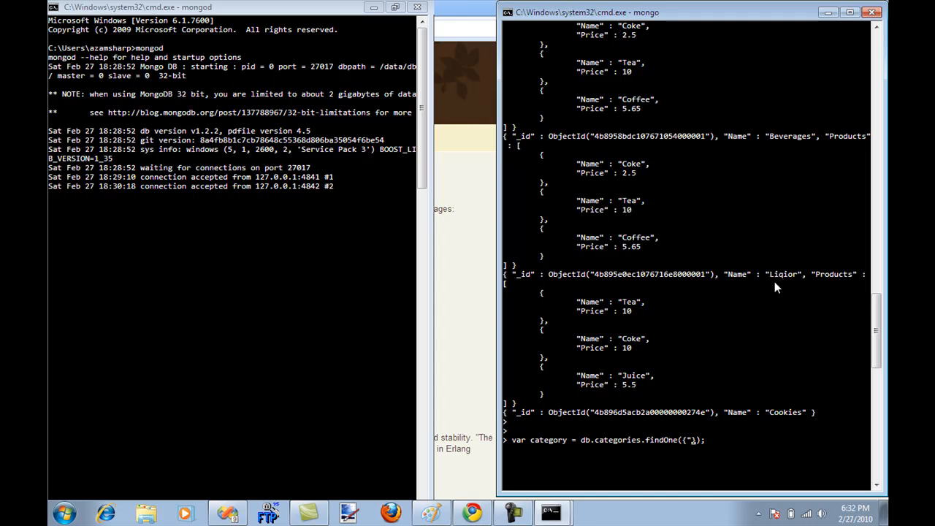
{"action": "type", "text": "N"}
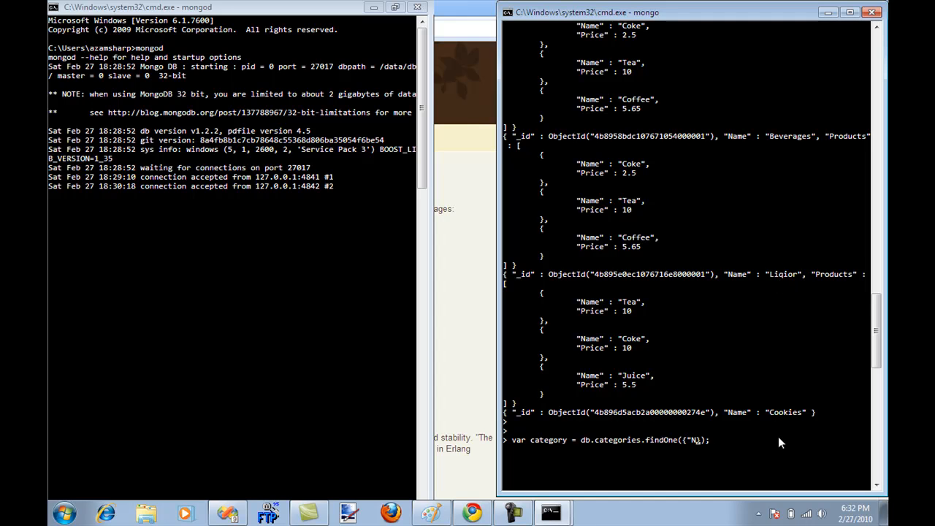
{"action": "type", "text": "ame\":"}
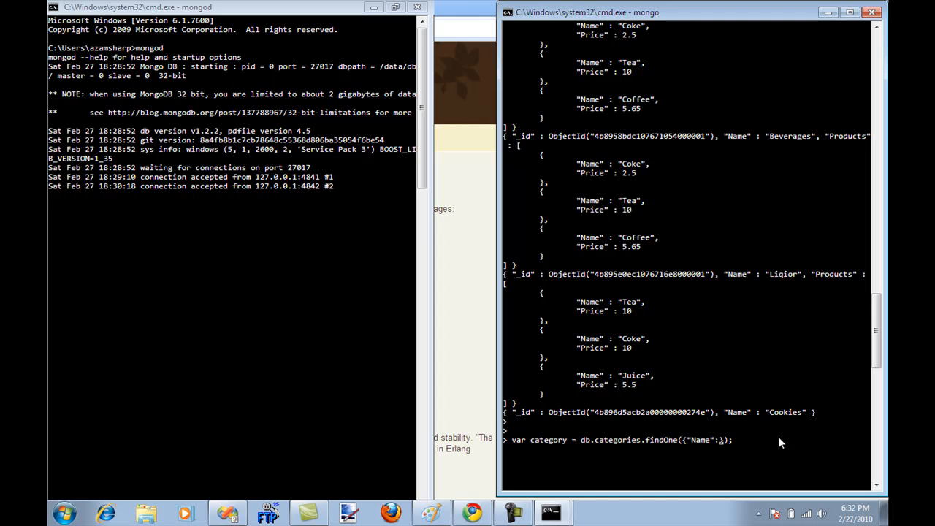
{"action": "type", "text": "Liqior\""}
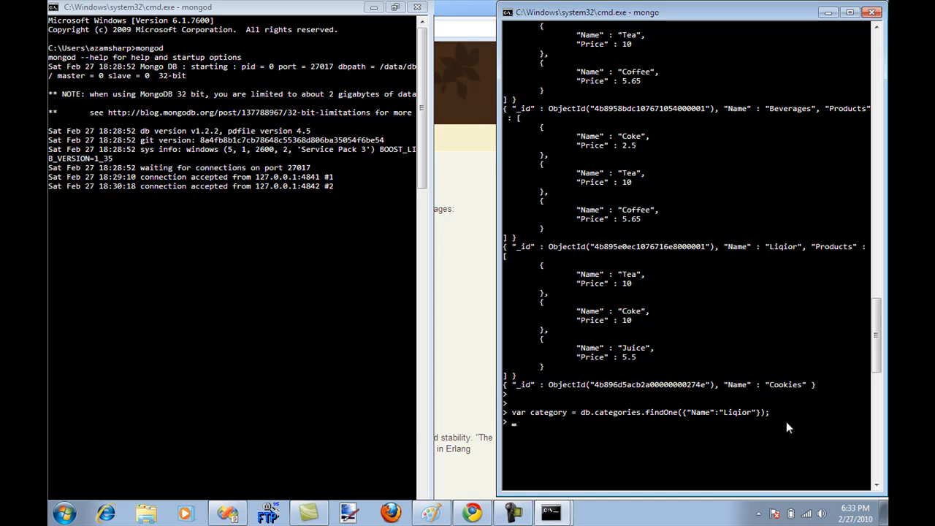
Print category to show the Liqior document with Tea, Coke and Juice products.
{"action": "type", "text": "categor"}
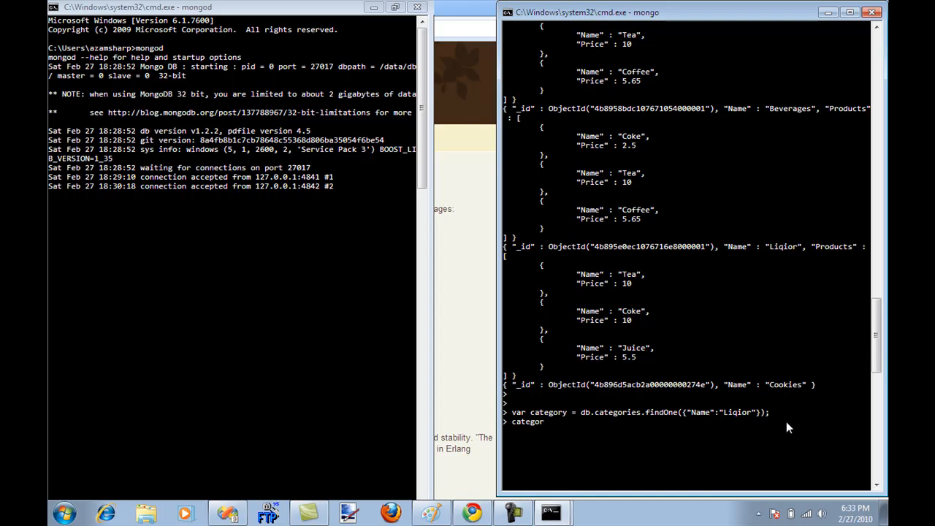
{"action": "key", "text": "enter"}
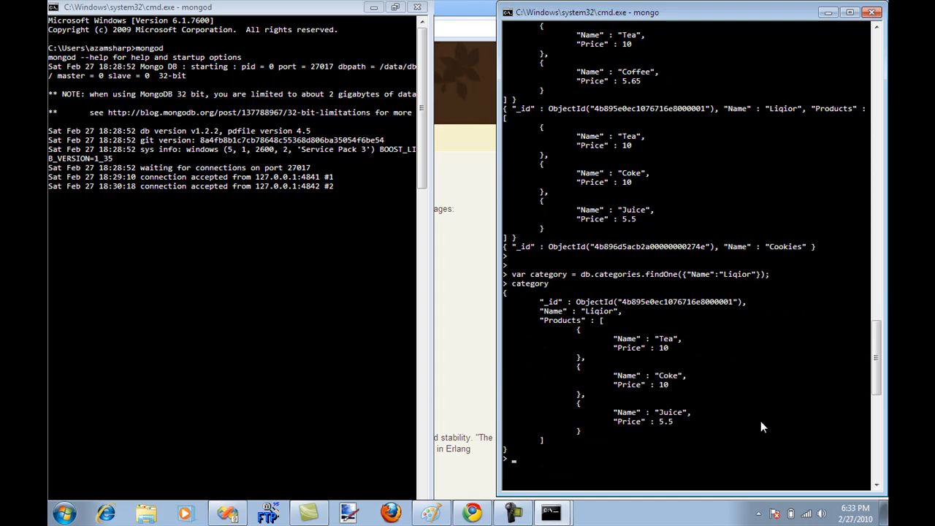
{"action": "mouse_move", "coordinate": [699, 283]}
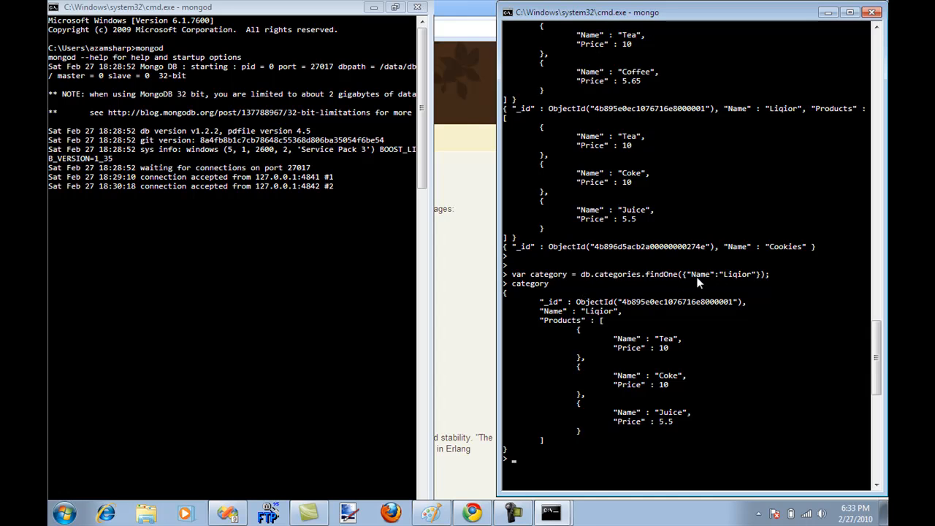
{"action": "mouse_move", "coordinate": [736, 284]}
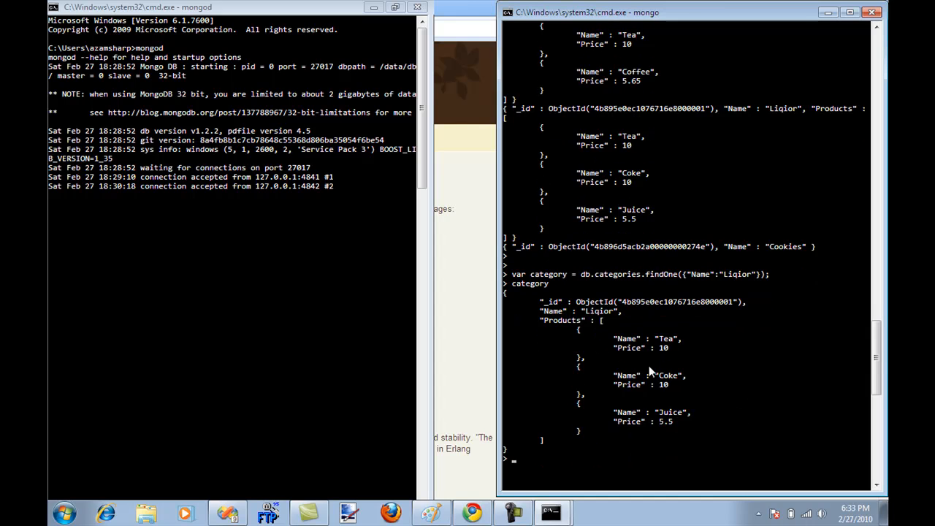
{"action": "mouse_move", "coordinate": [760, 374]}
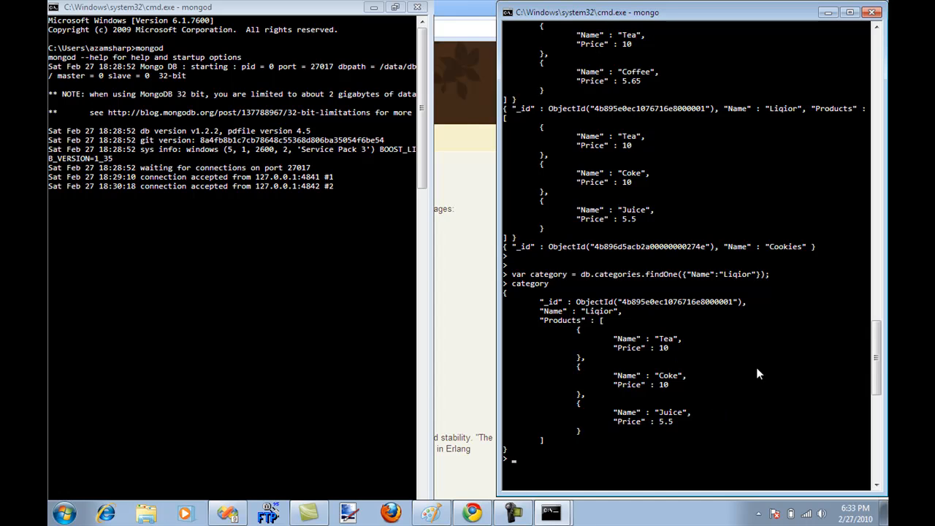
Set category.Products[0].Price = 45; to reprice Tea.
{"action": "type", "text": "category.Pod"}
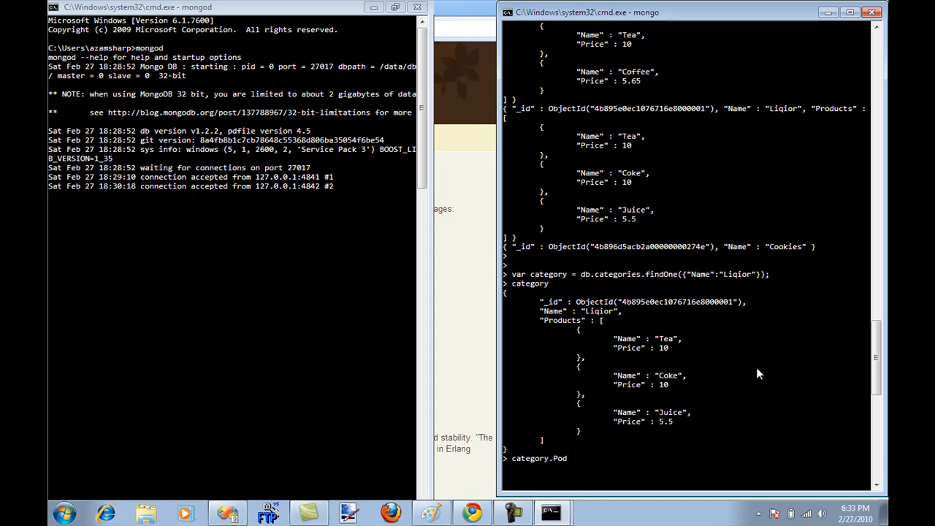
{"action": "type", "text": "roducts"}
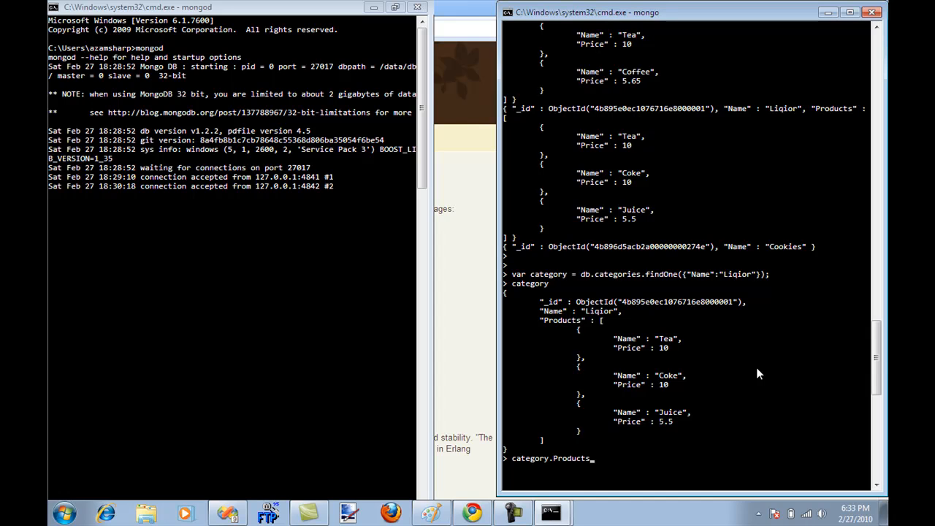
{"action": "type", "text": "["}
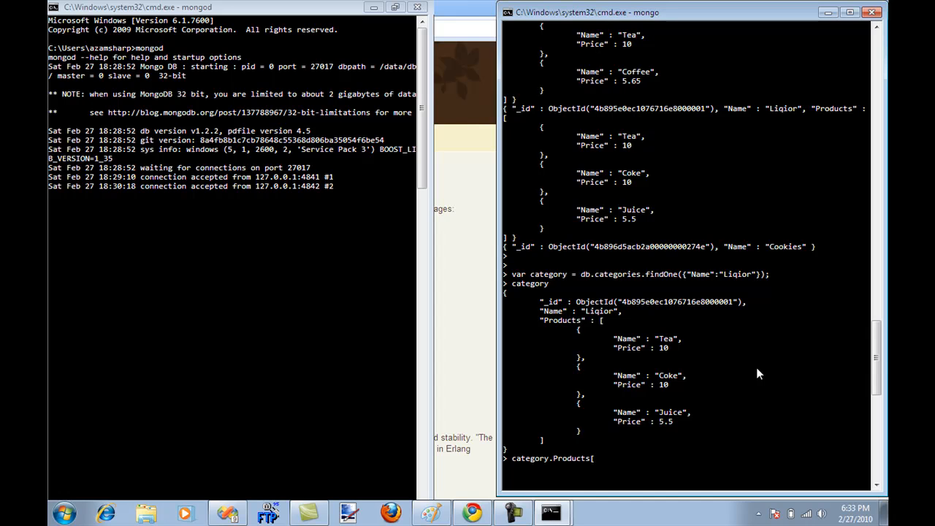
{"action": "type", "text": "0]"}
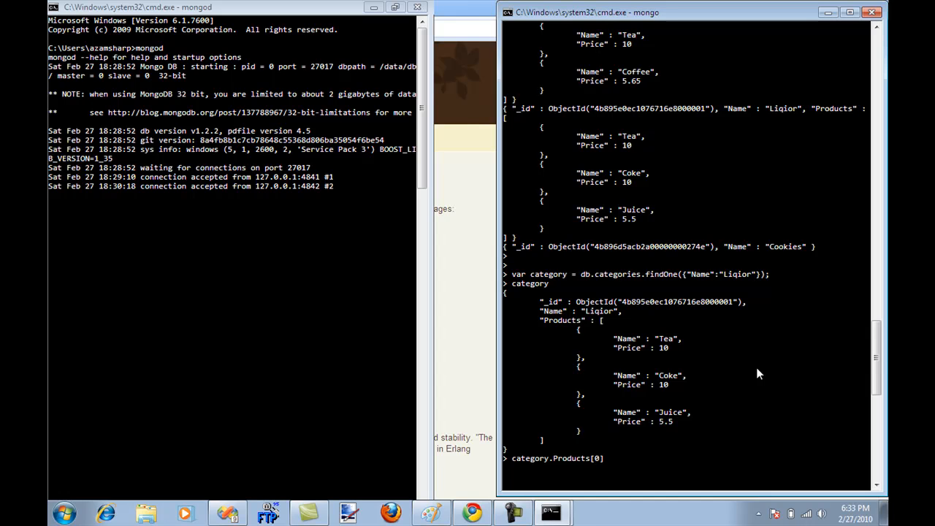
{"action": "type", "text": ".Price"}
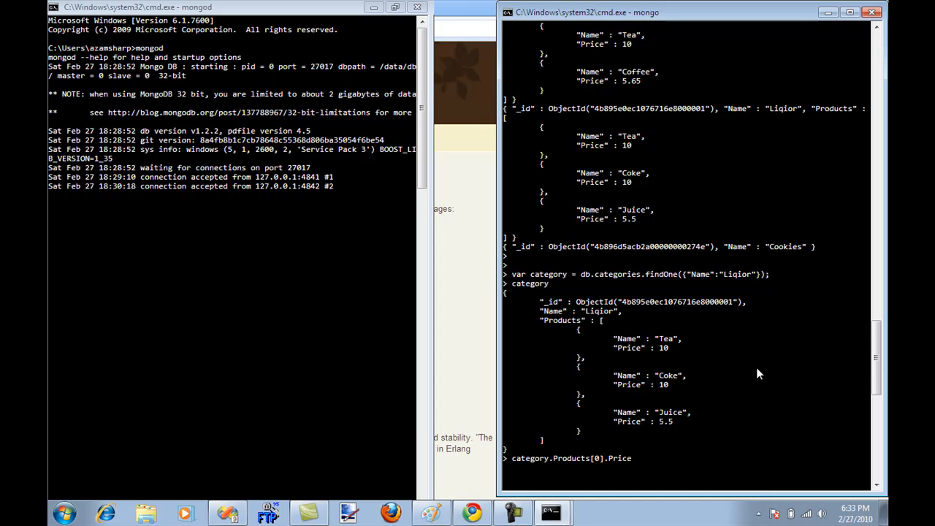
{"action": "type", "text": "= 45"}
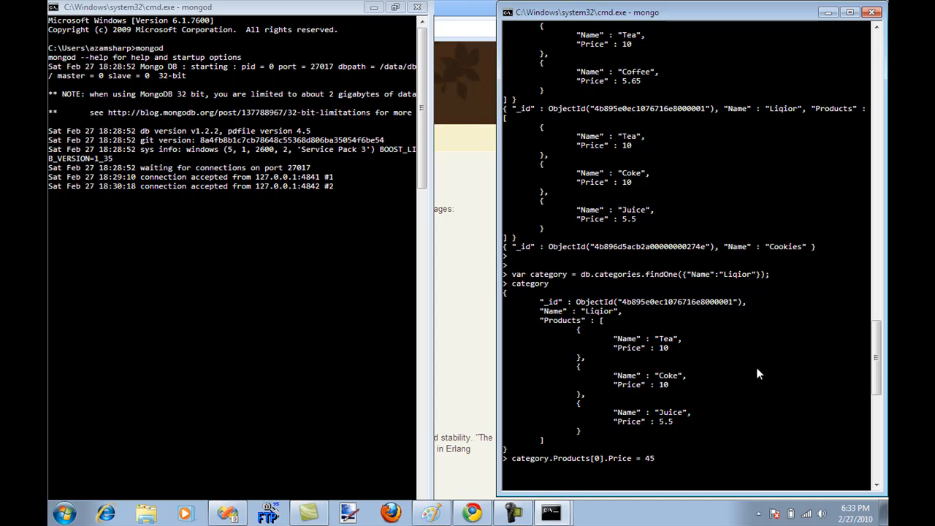
{"action": "type", "text": ";"}
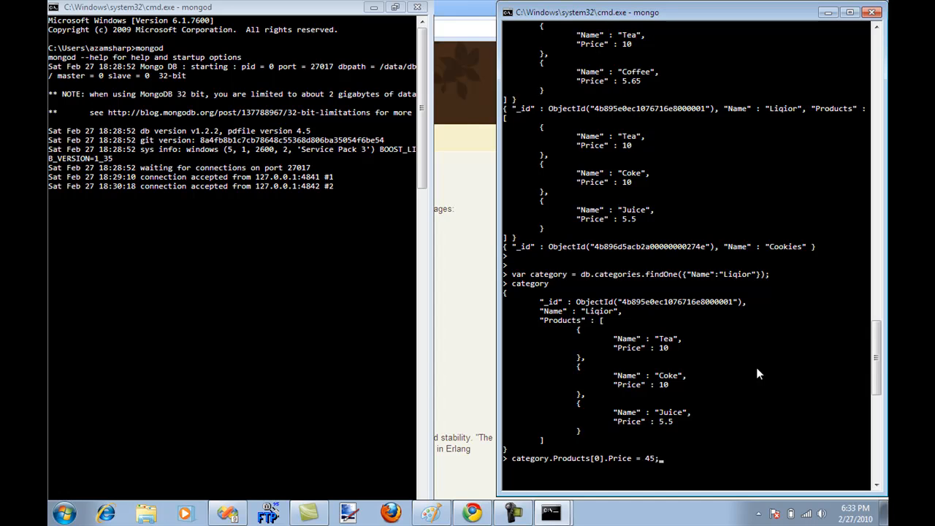
{"action": "mouse_move", "coordinate": [592, 344]}
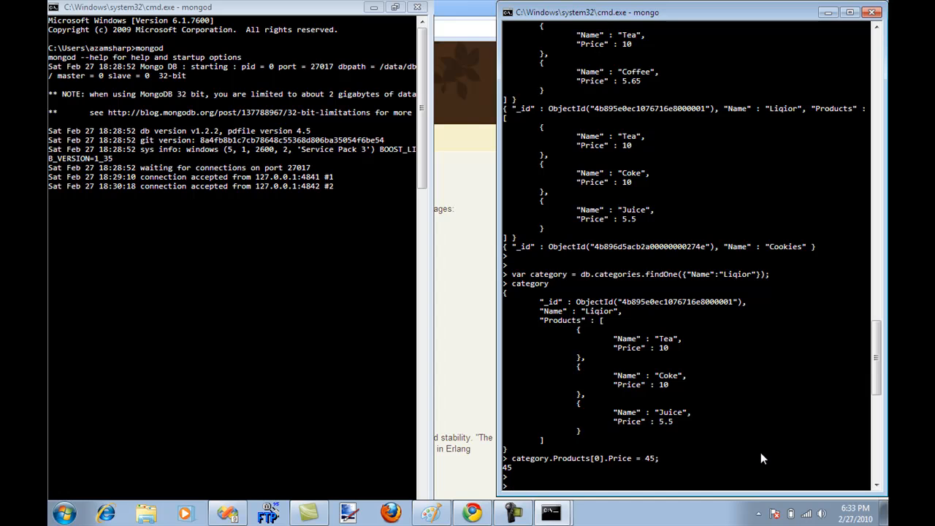
Save with db.categories.save(category), re-fetch Liqior and print it showing Tea at 45.
{"action": "type", "text": "db"}
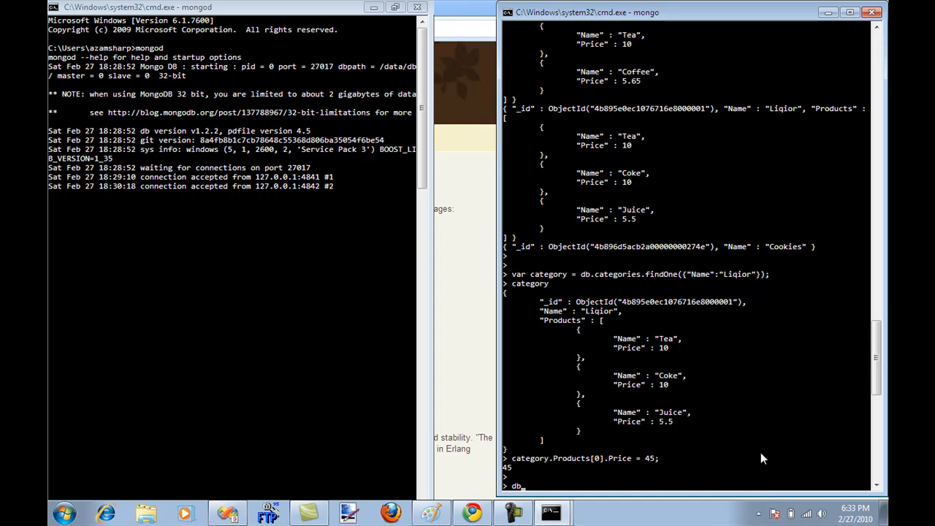
{"action": "type", "text": "categories.save("}
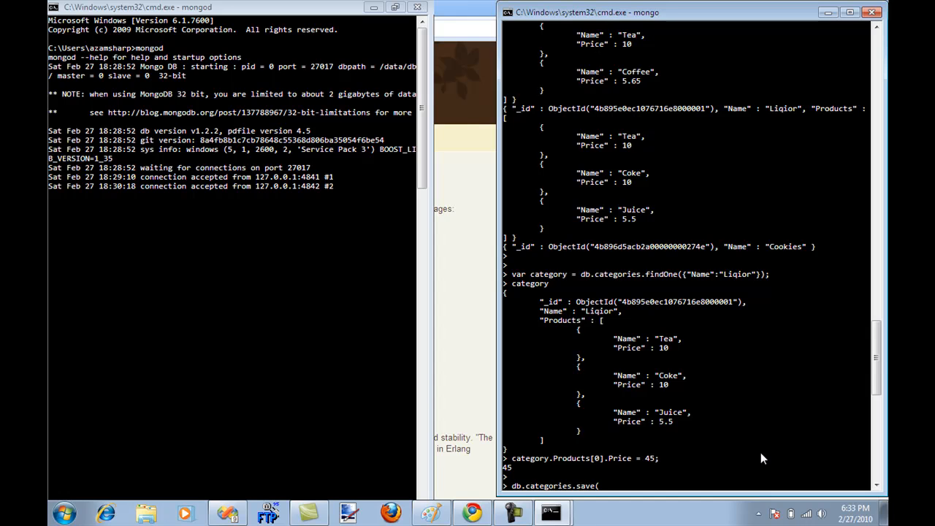
{"action": "type", "text": "category);"}
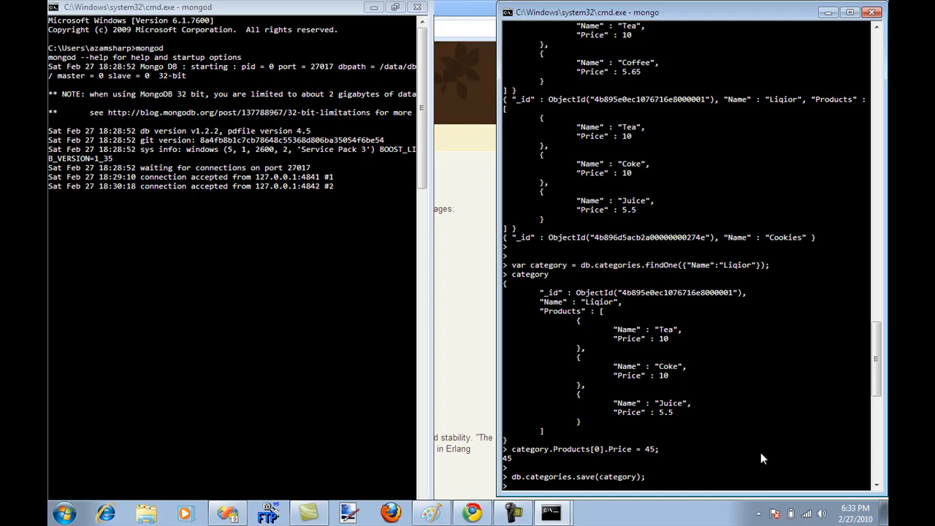
{"action": "type", "text": "var category = db.categories.findOne({\"Name\":\"Liqior\"});"}
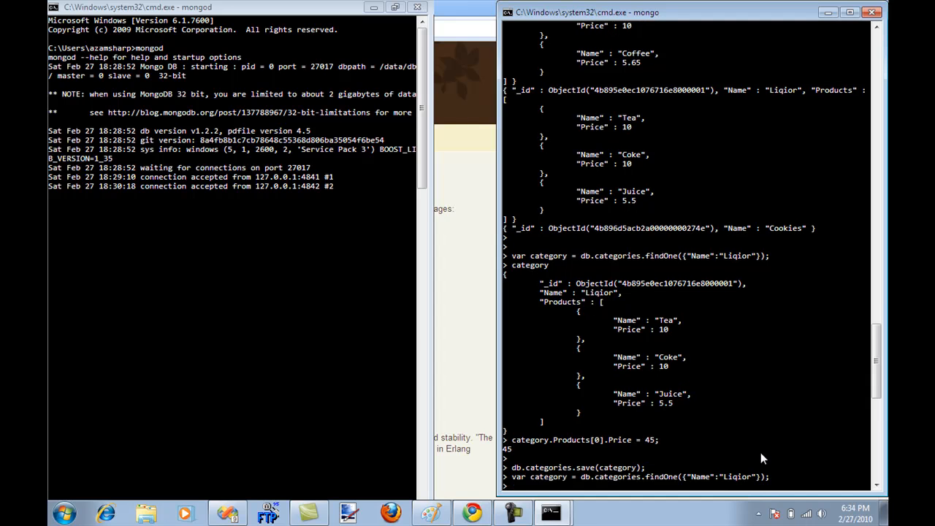
{"action": "type", "text": "category"}
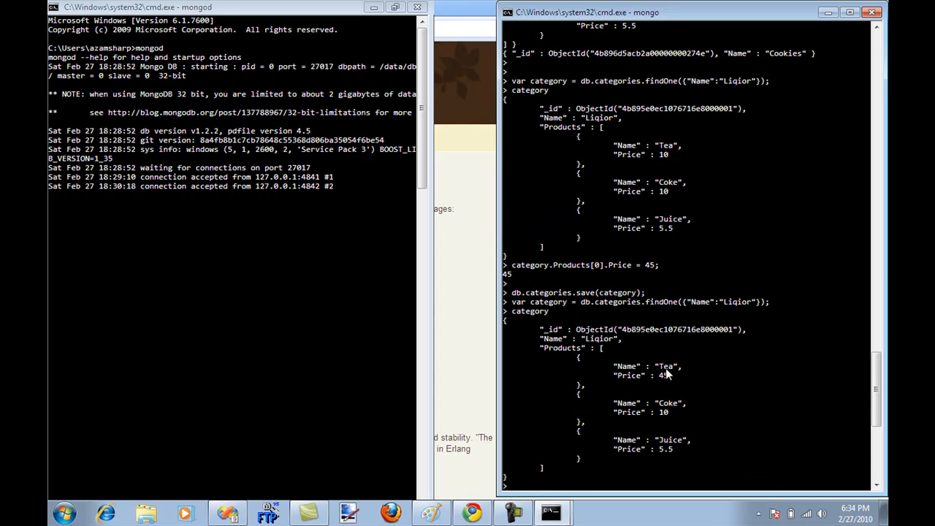
{"action": "mouse_move", "coordinate": [665, 380]}
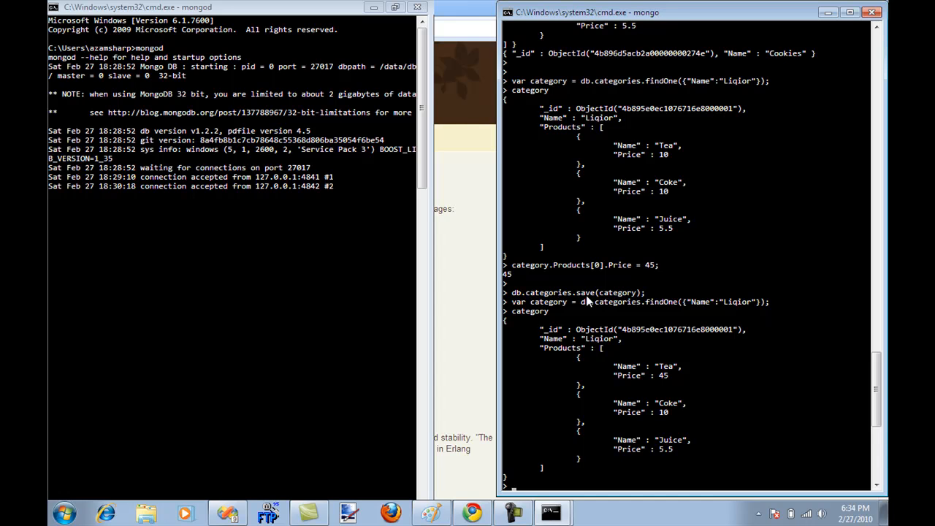
{"action": "mouse_move", "coordinate": [624, 298]}
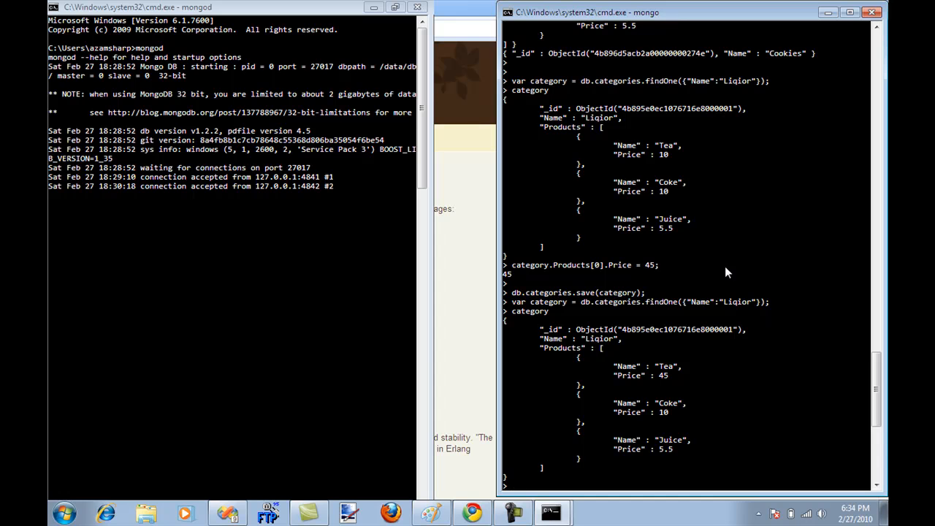
Create var newCategory = new Object(); and name it "Blah".
{"action": "type", "text": "var newCategory"}
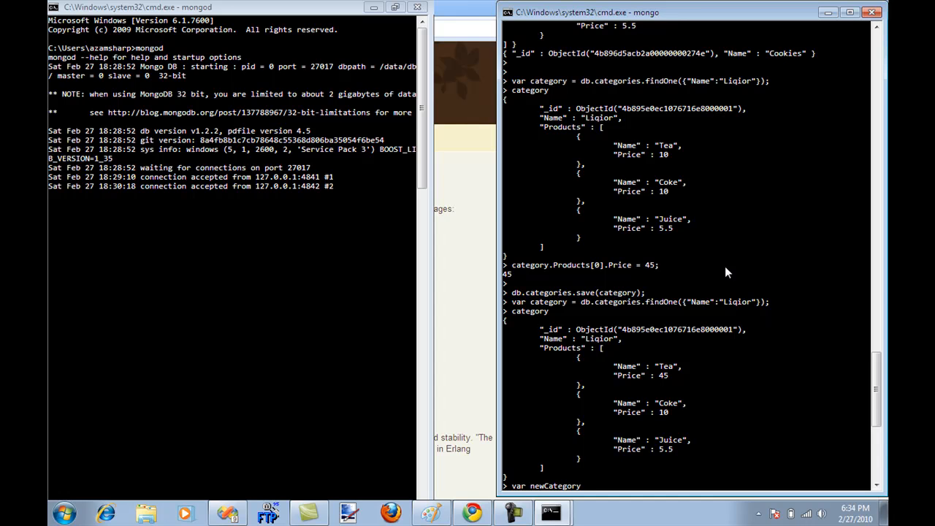
{"action": "type", "text": "new"}
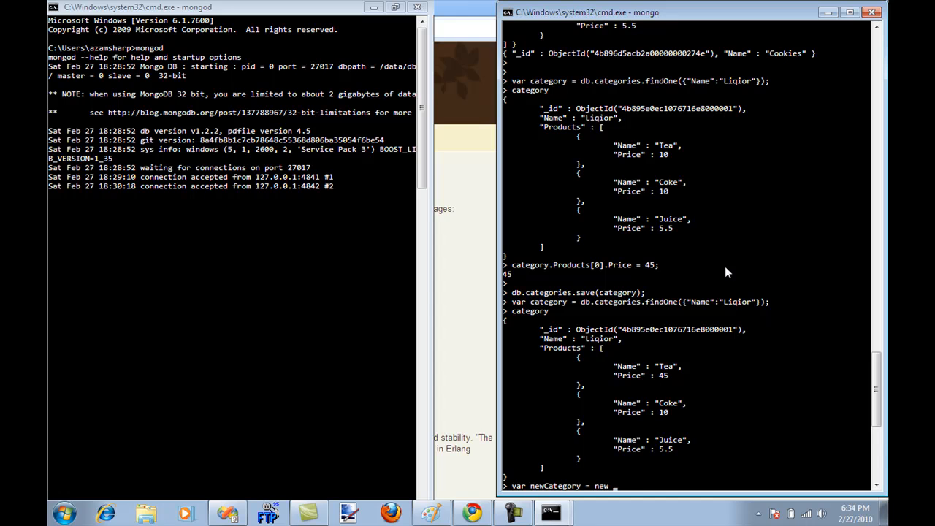
{"action": "type", "text": "Object();"}
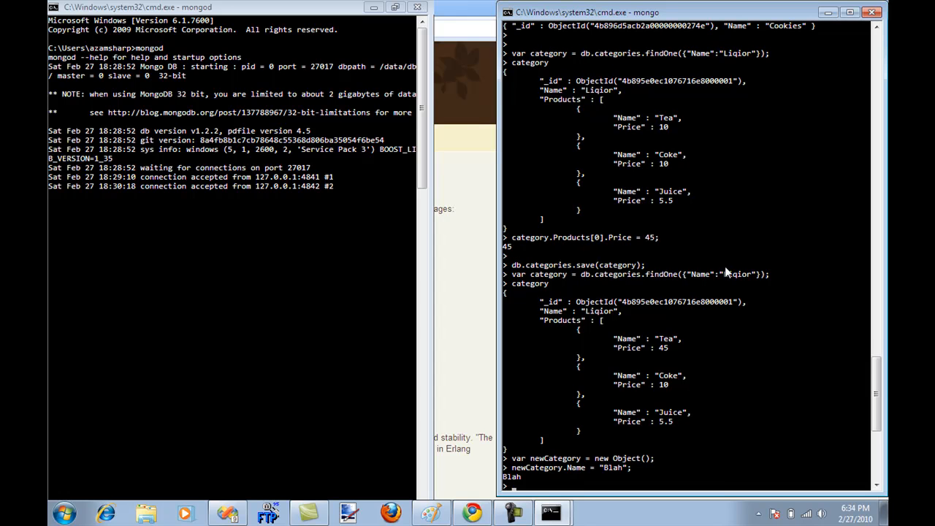
Save newCategory to categories, then findOne({"Name":"Blah"}) and print it.
{"action": "type", "text": "db.categories.save("}
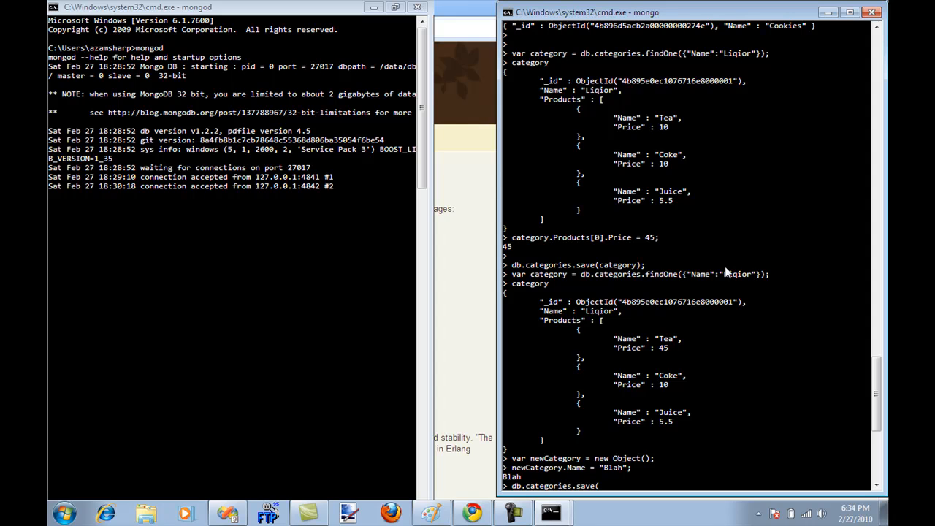
{"action": "type", "text": "newCategory)"}
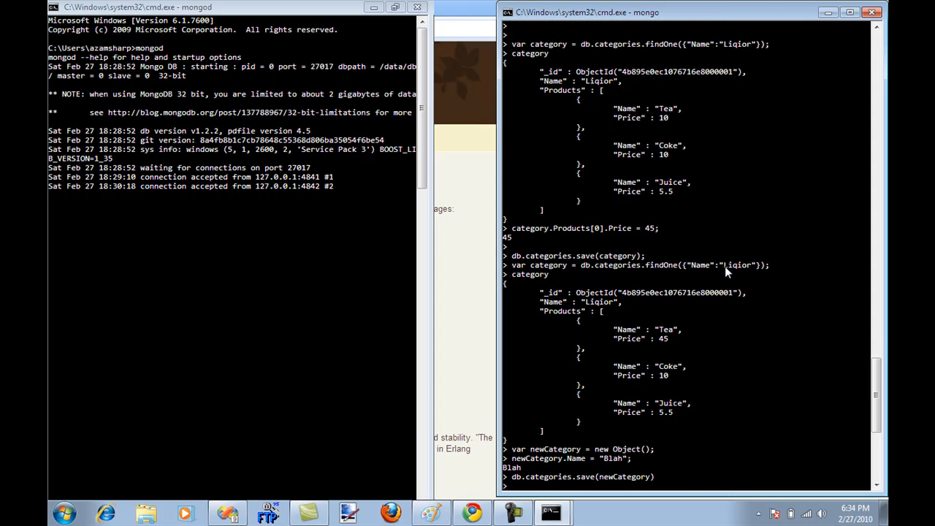
{"action": "type", "text": "category = db.categories.findOne({\"Name\":\"\"});"}
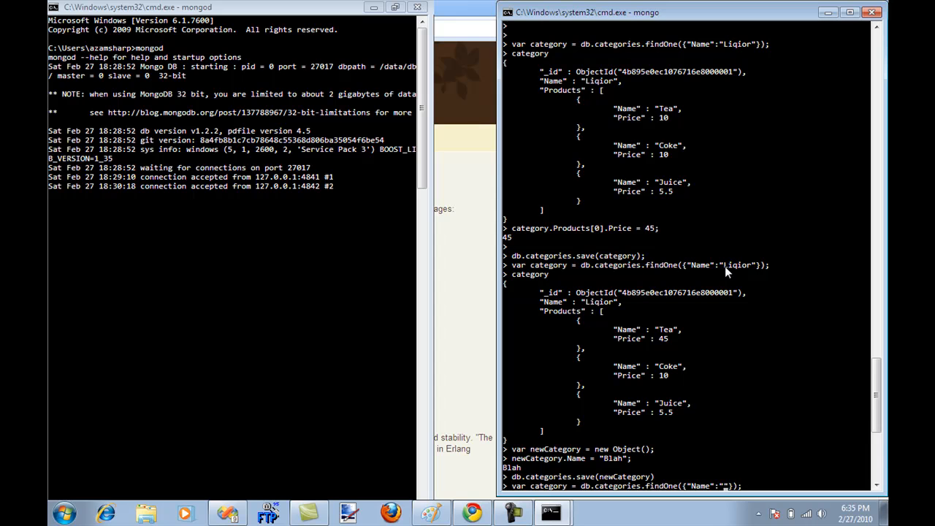
{"action": "type", "text": "Blah"}
{"action": "type", "text": "category"}
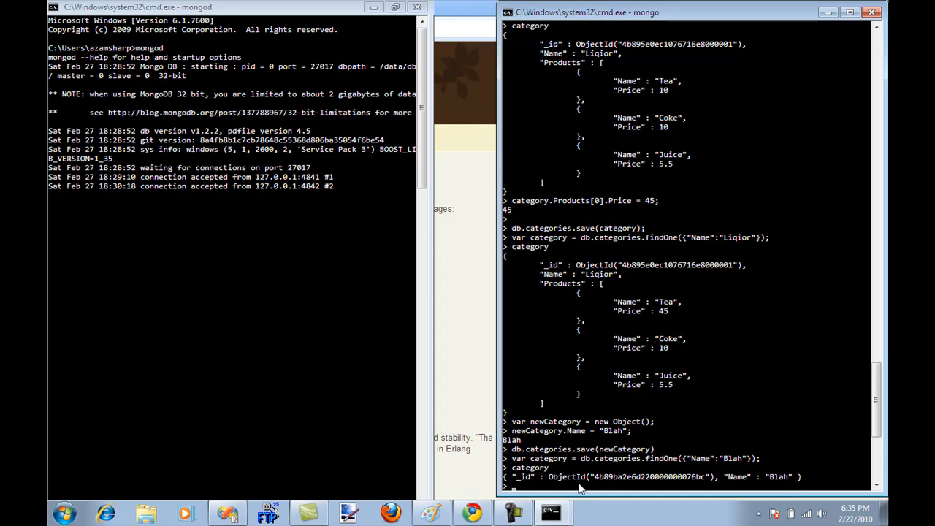
{"action": "mouse_move", "coordinate": [753, 488]}
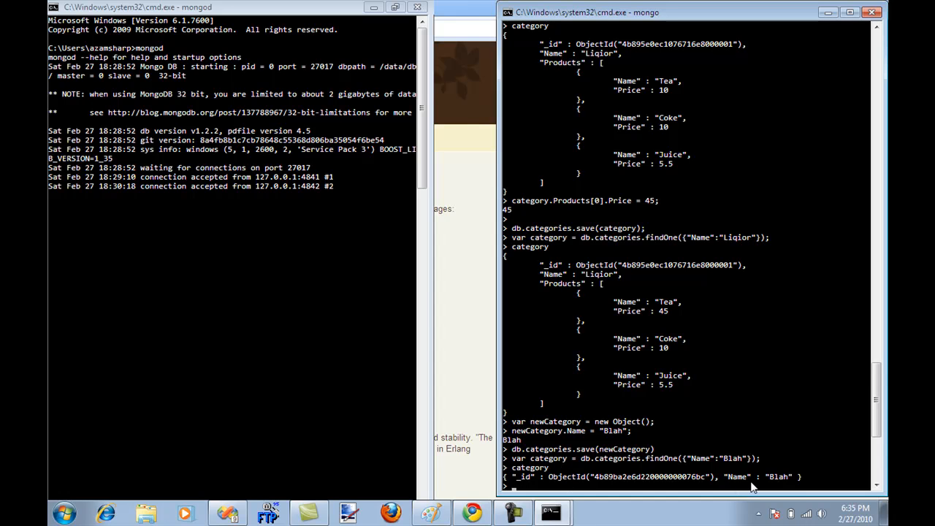
{"action": "mouse_move", "coordinate": [594, 257]}
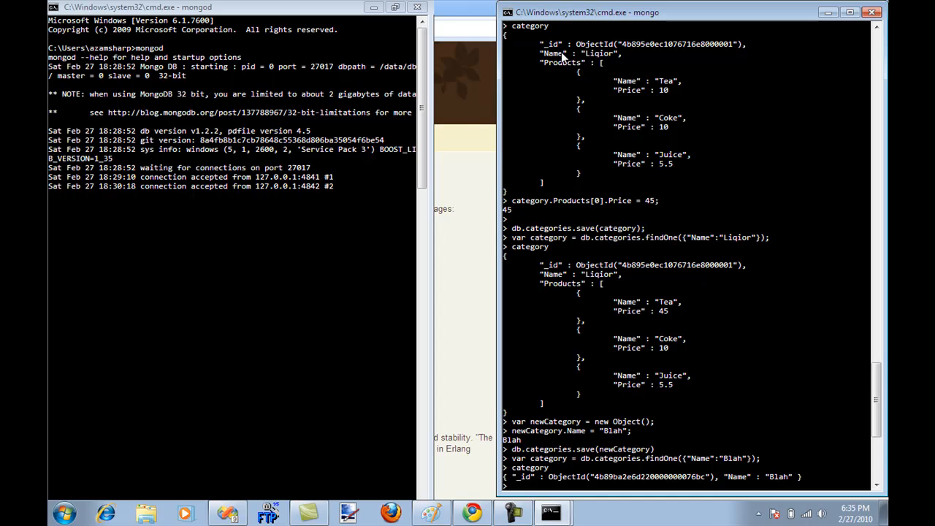
{"action": "mouse_move", "coordinate": [760, 298]}
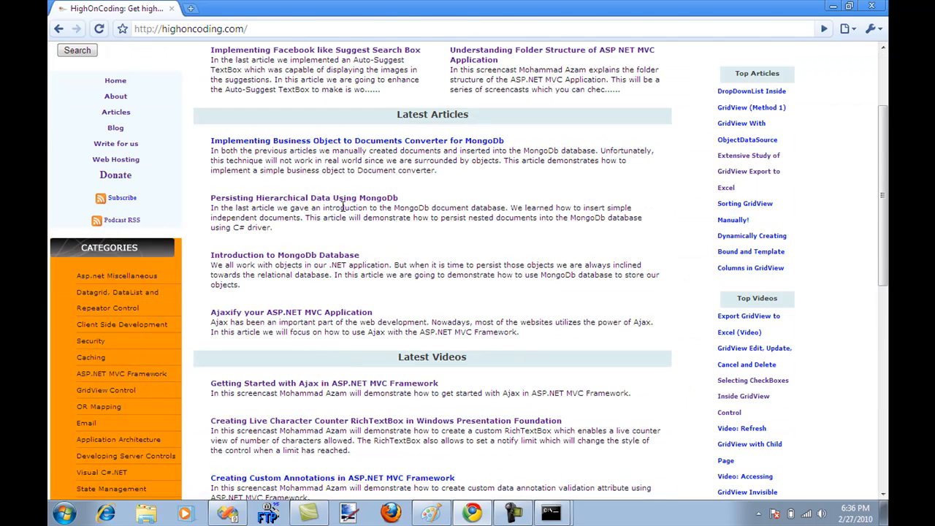
{"action": "mouse_move", "coordinate": [285, 255]}
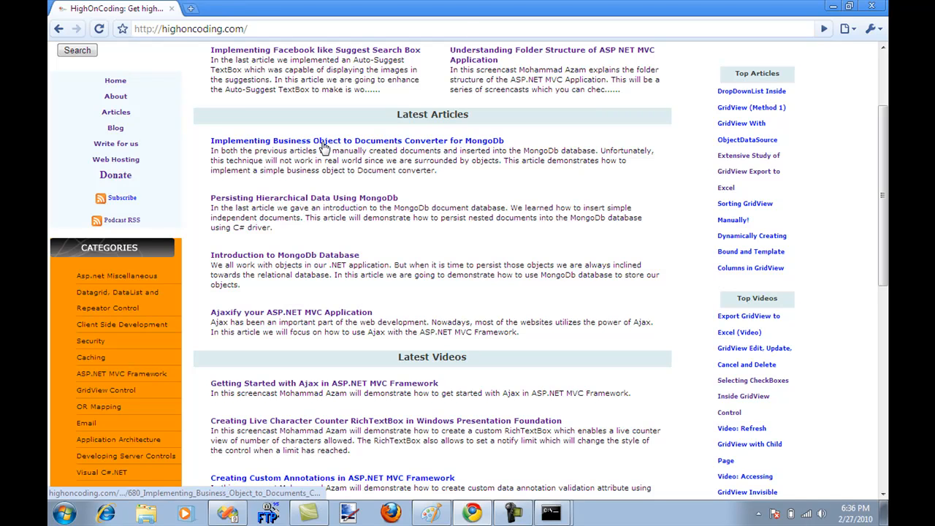
{"action": "mouse_move", "coordinate": [388, 131]}
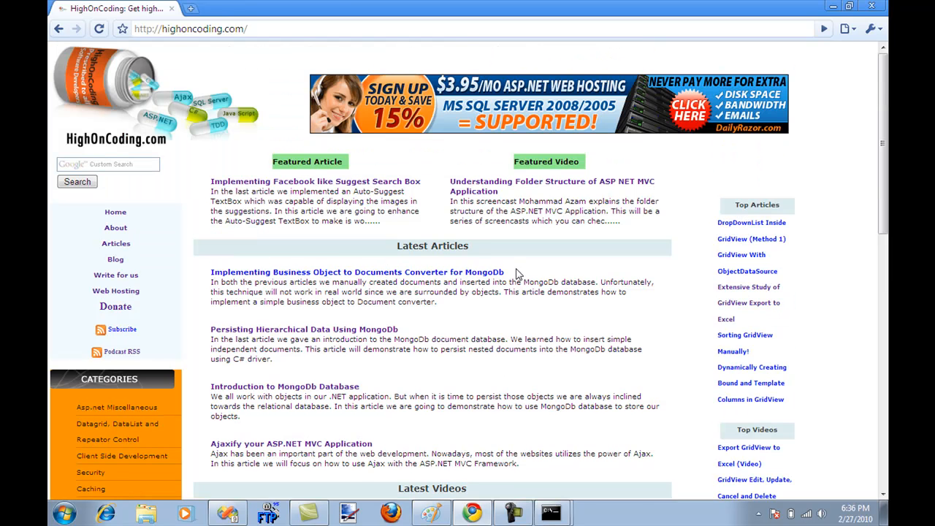
{"action": "scroll", "scroll_direction": "down", "scroll_amount": 3}
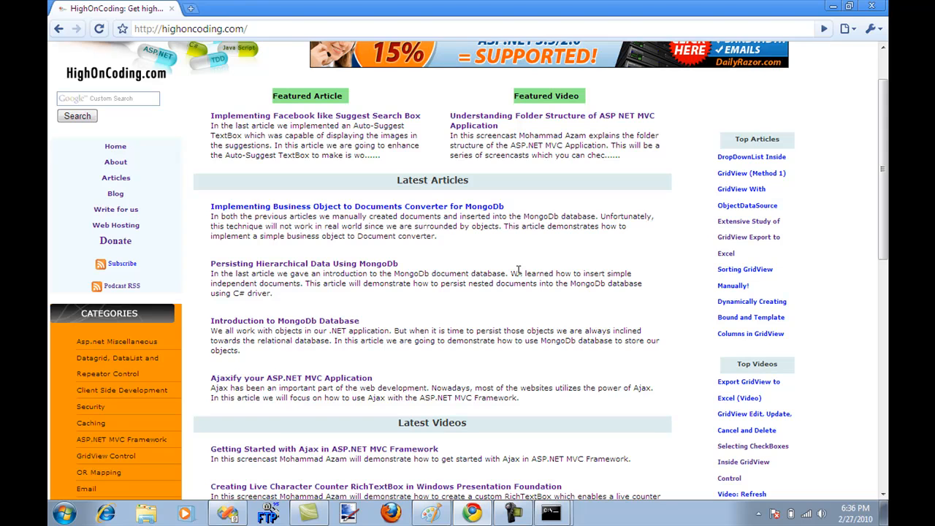